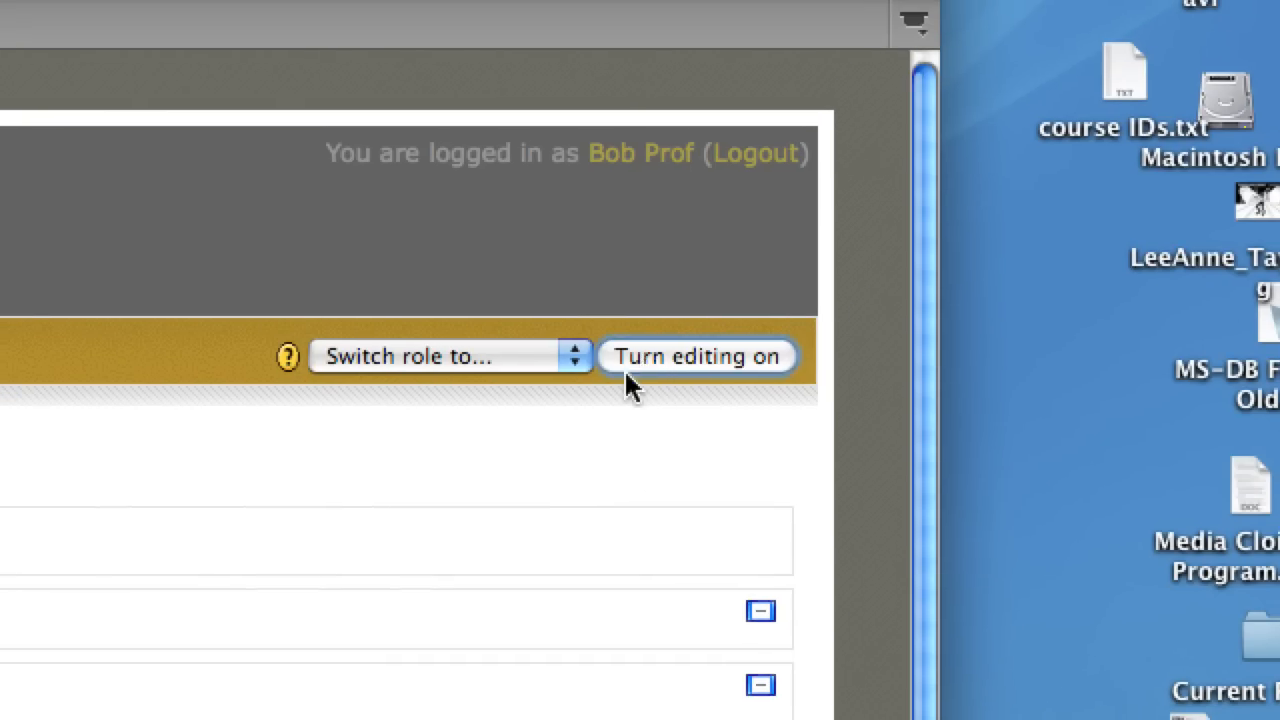
Turn on editing for the Workshop Site #2 course
left_click(697, 356)
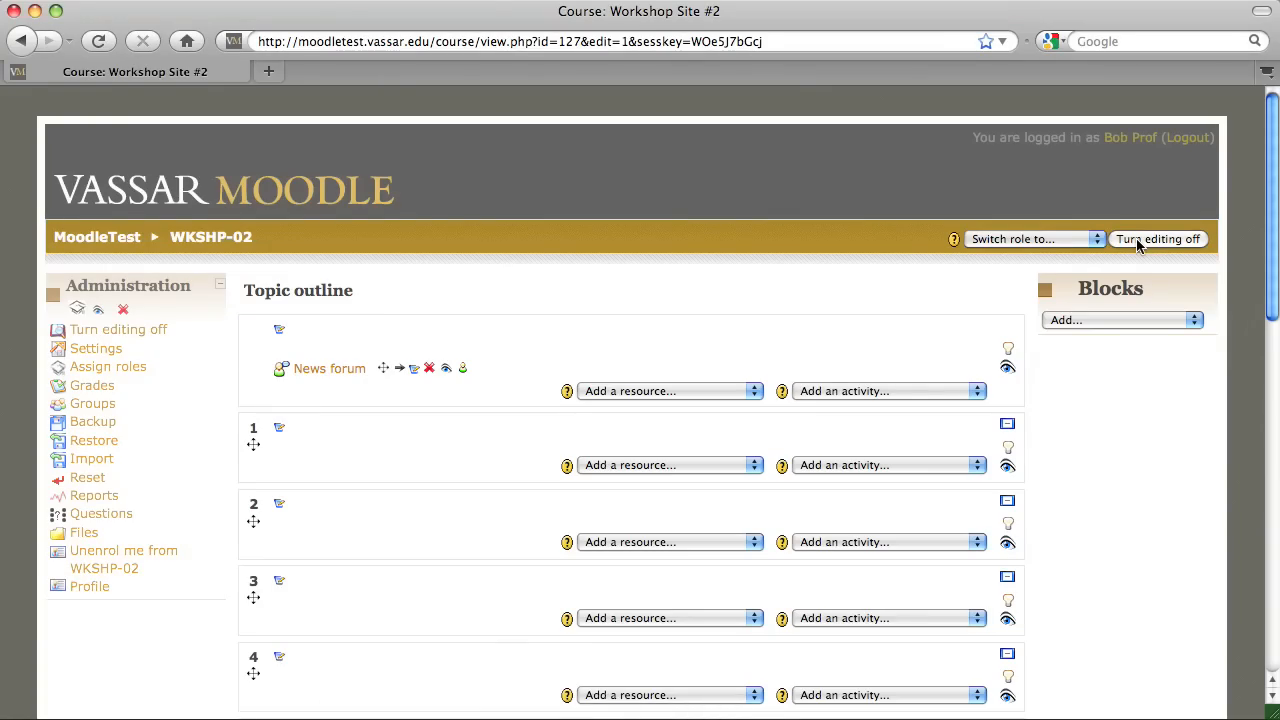
mouse_move(966, 360)
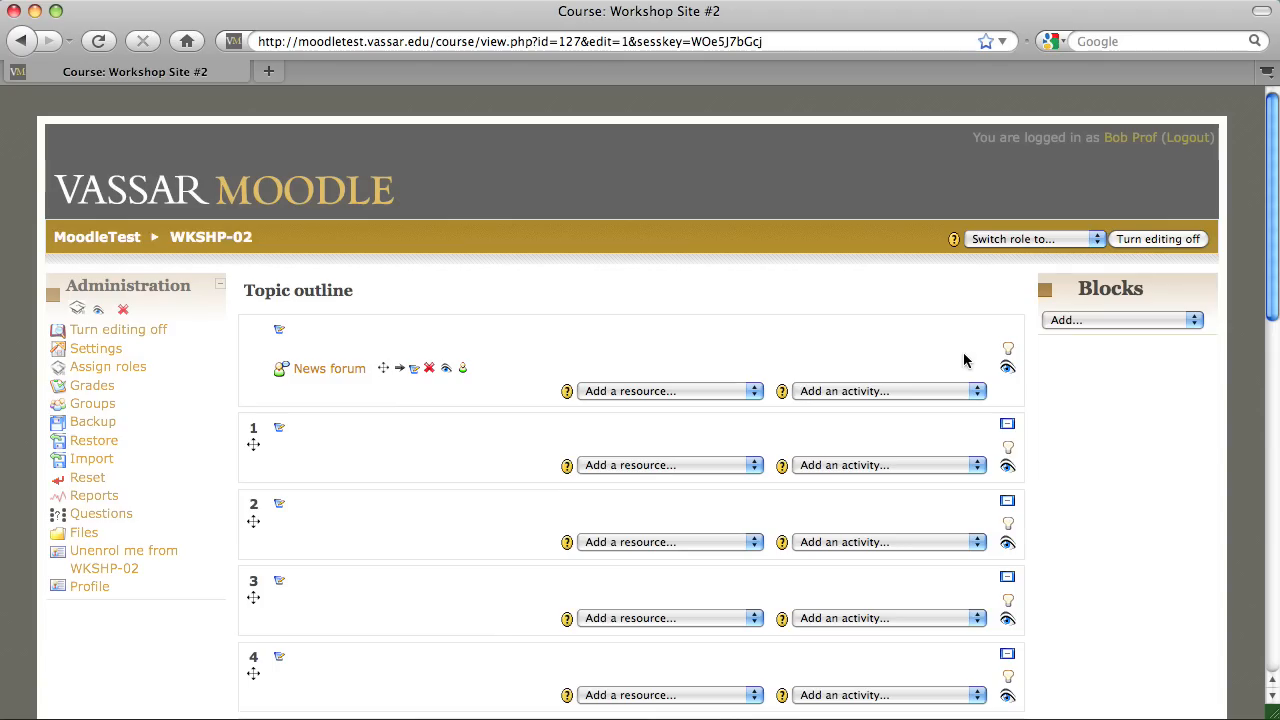
mouse_move(970, 393)
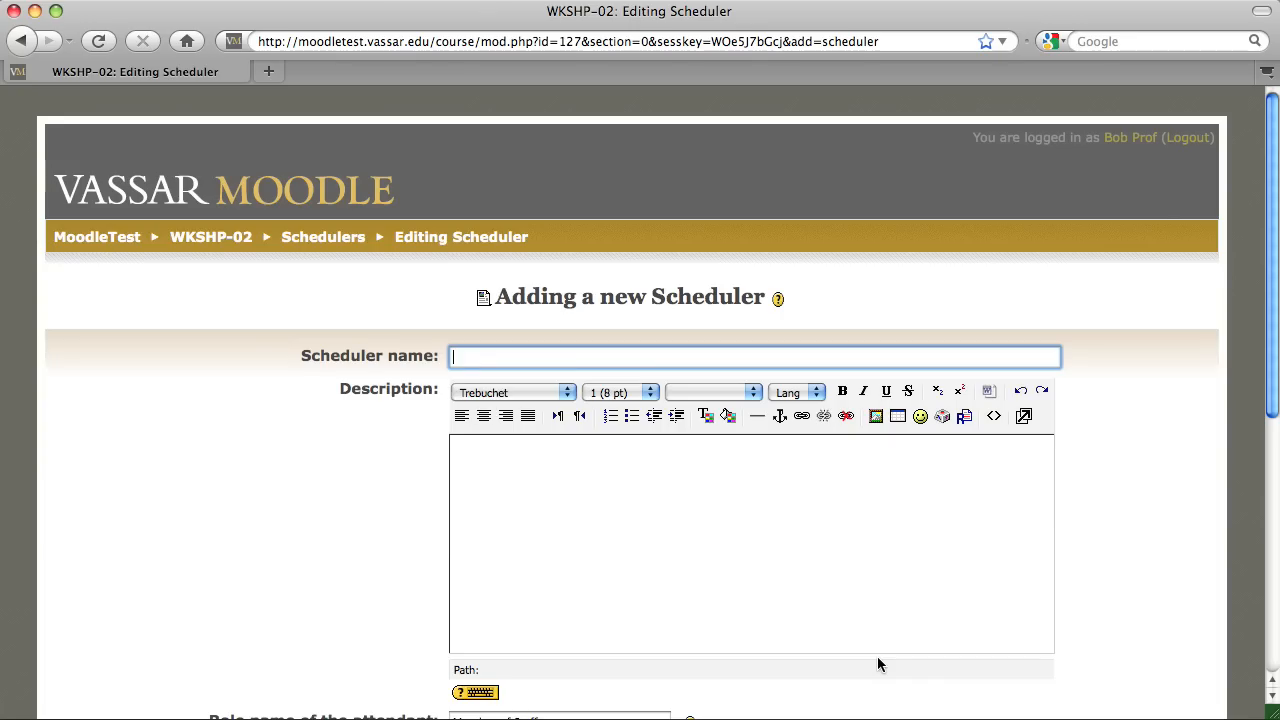
Enter 'Biology 101 Office Hours' as the scheduler name, then move to the description
type("Biology 101 O")
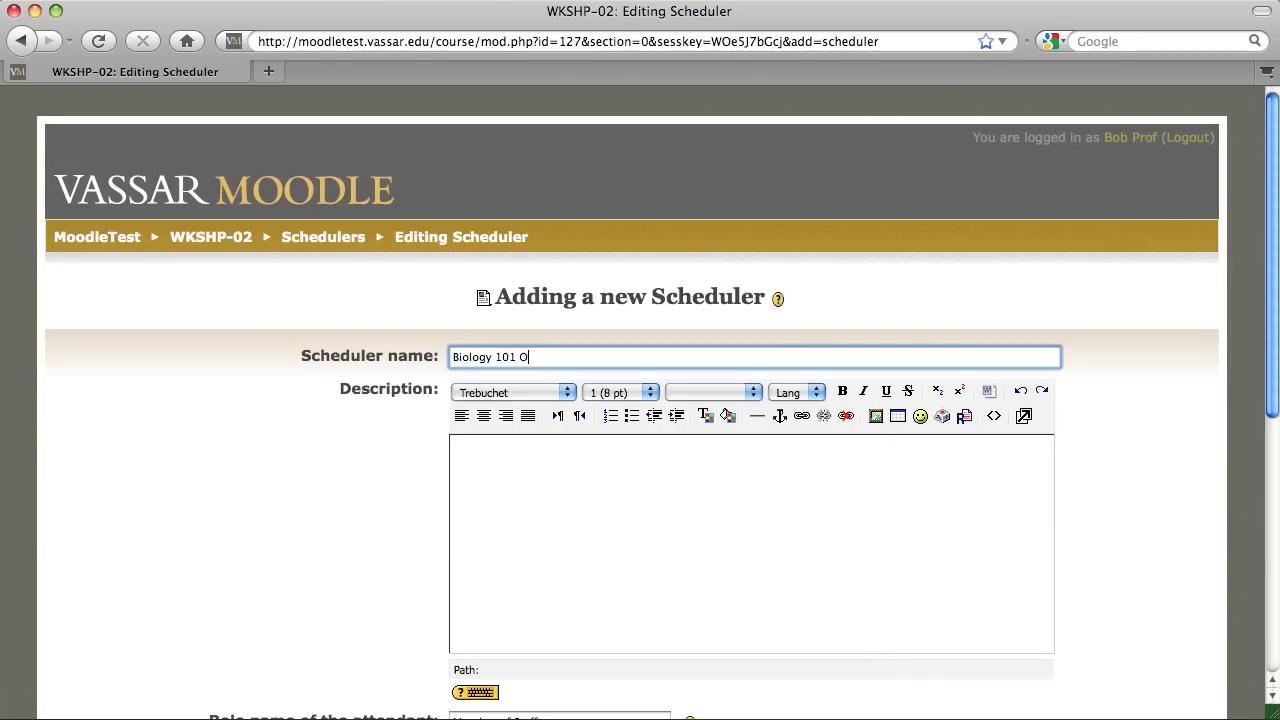
type("ffice Hours")
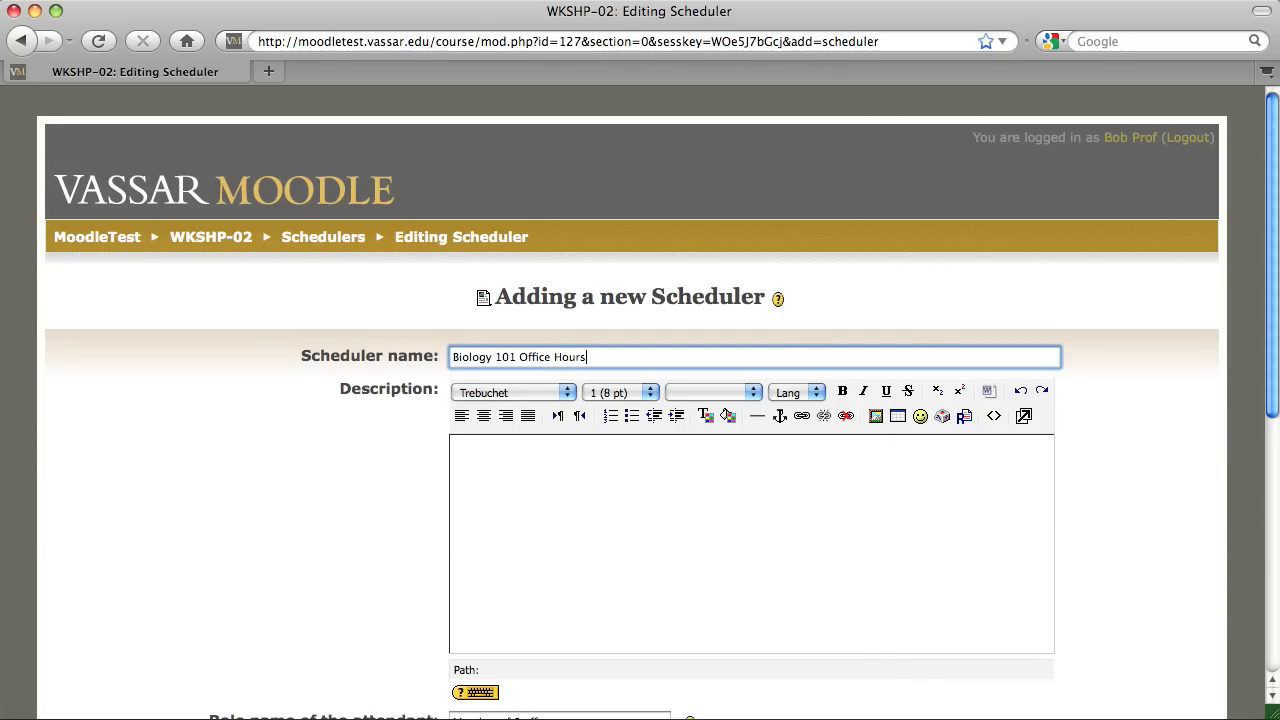
left_click(762, 603)
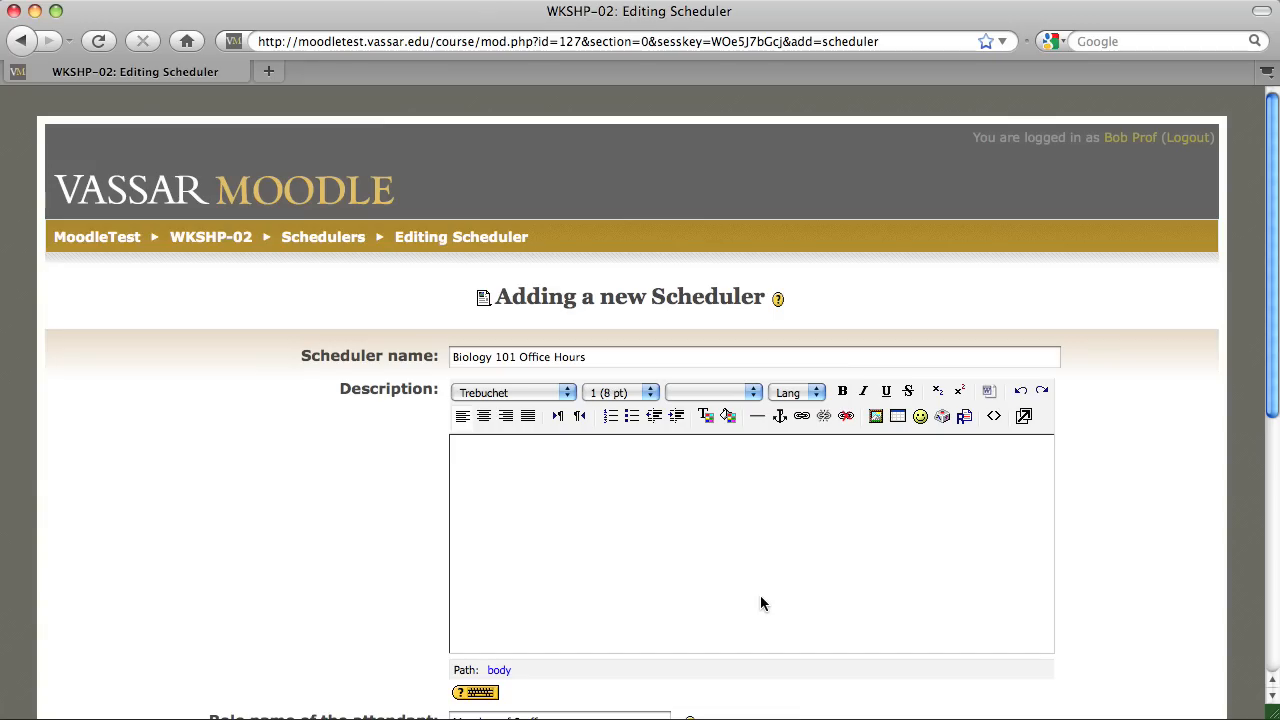
Set the scheduler mode to one appointment at a time
scroll("down", 3)
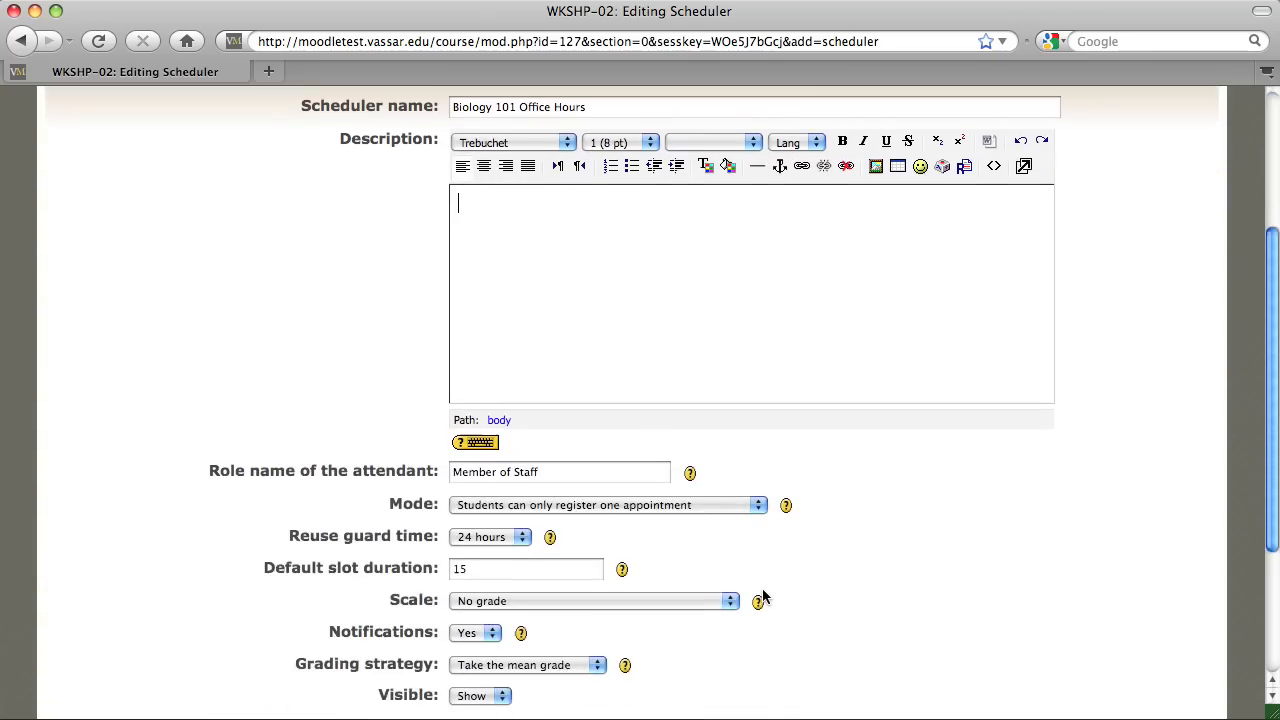
scroll("down", 3)
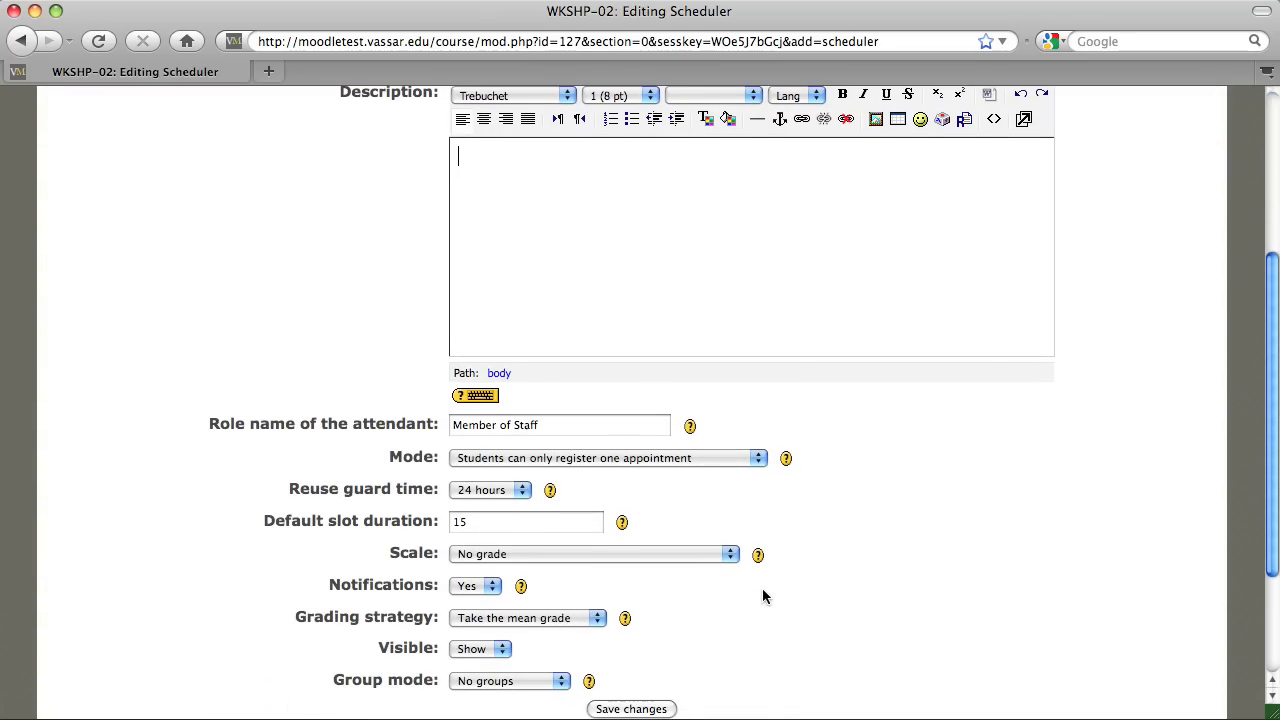
mouse_move(781, 499)
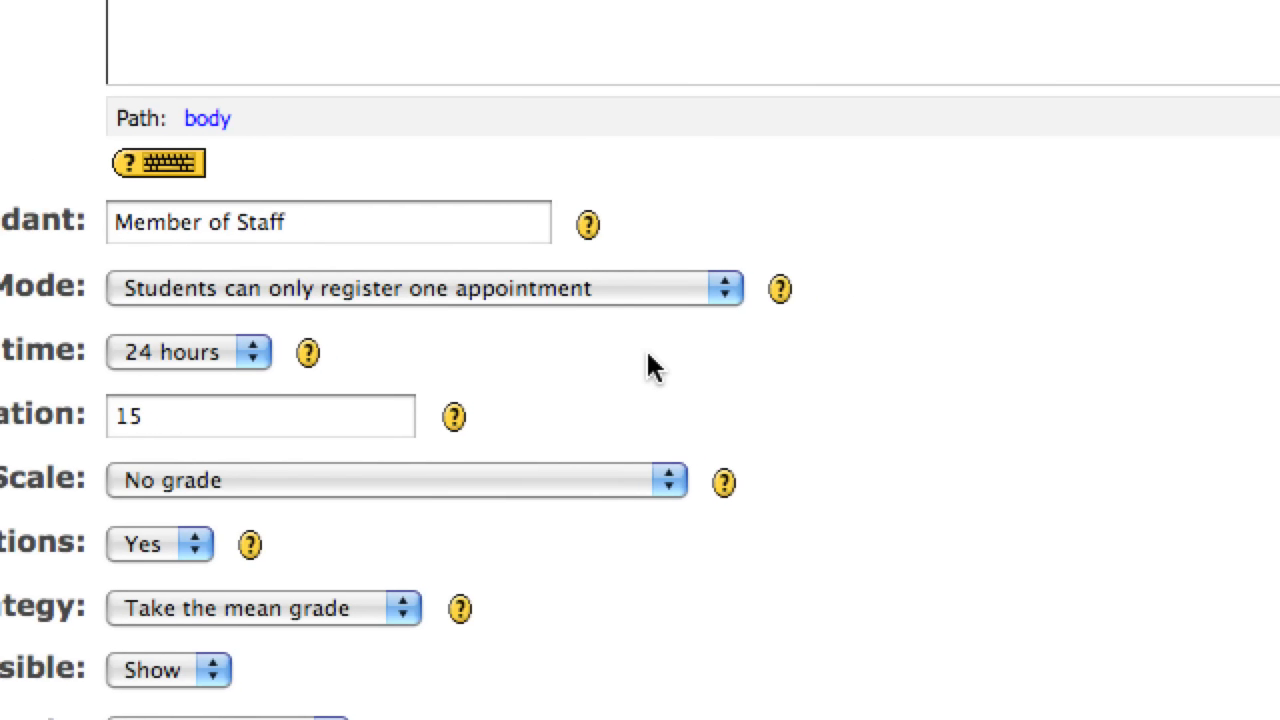
left_click(725, 288)
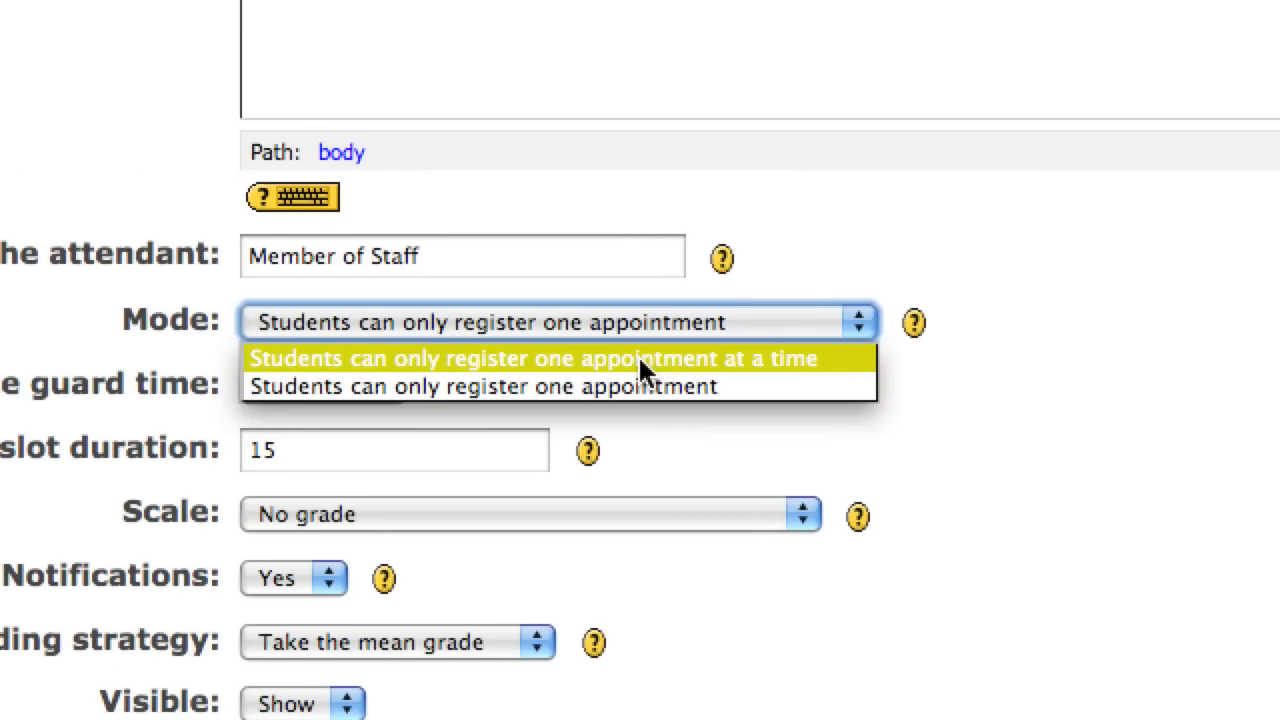
left_click(532, 358)
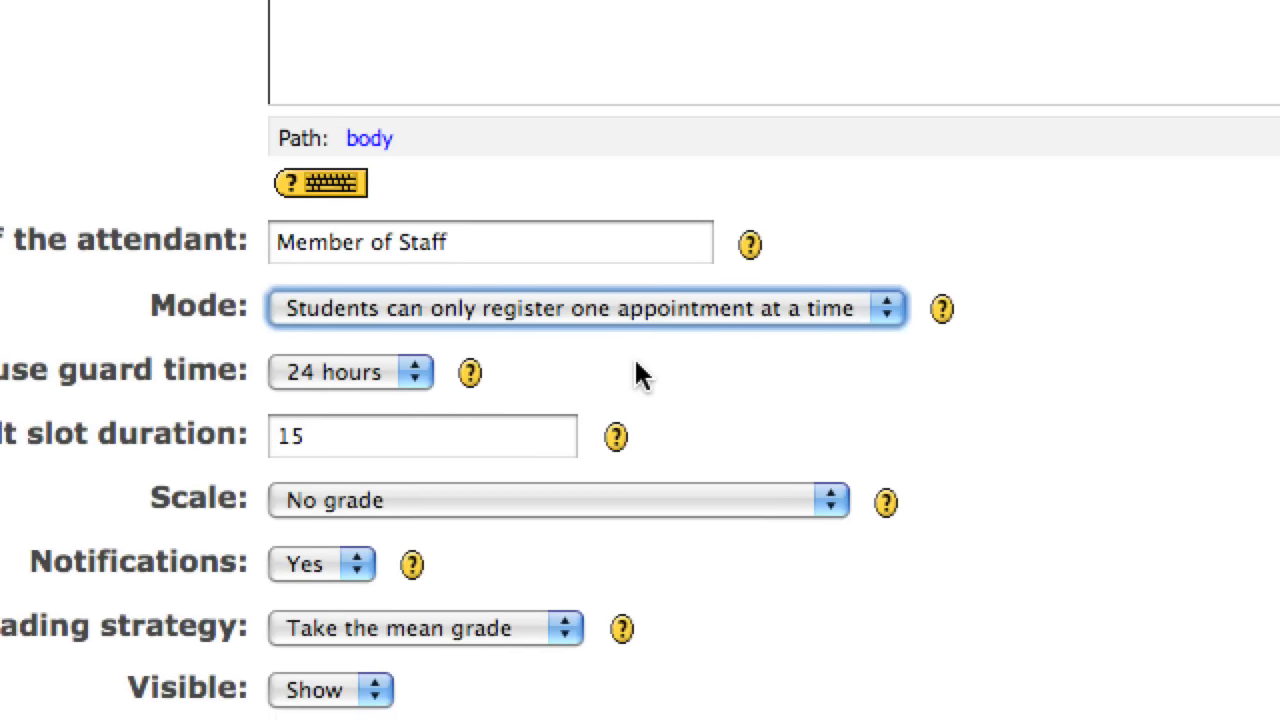
Keep the 15-minute default slot duration and save the scheduler
scroll("down", 3)
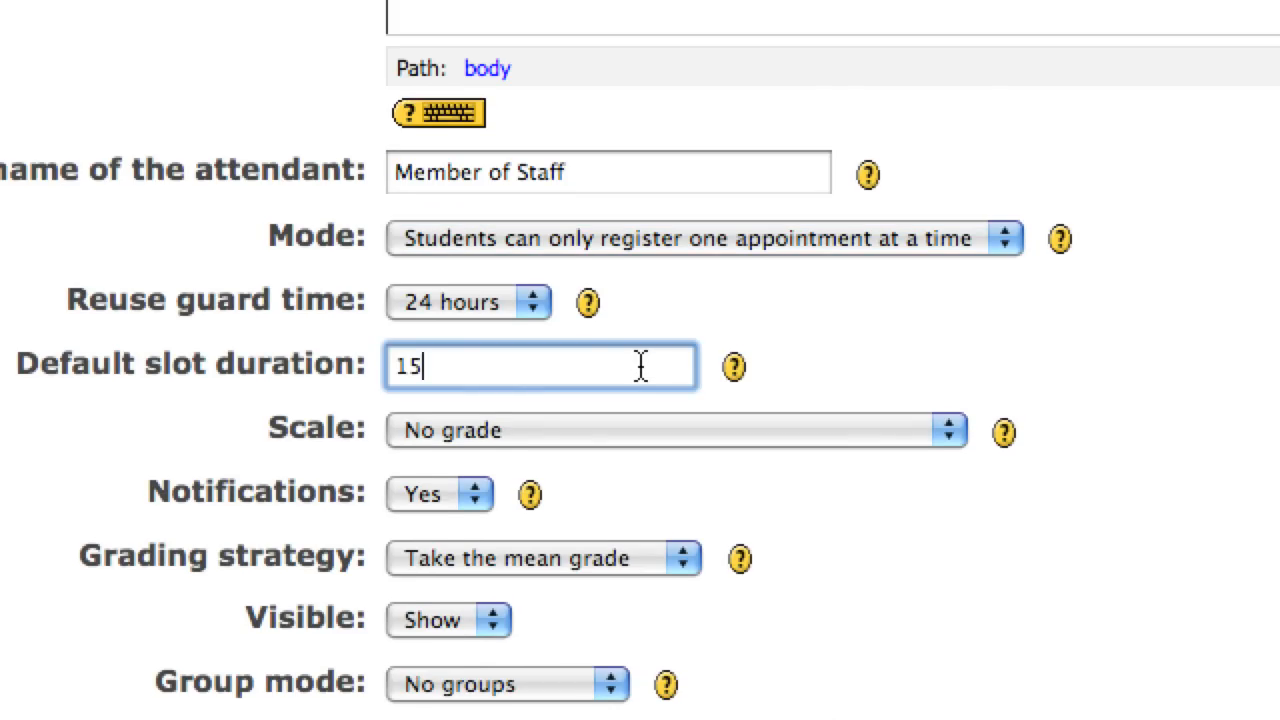
scroll("down", 3)
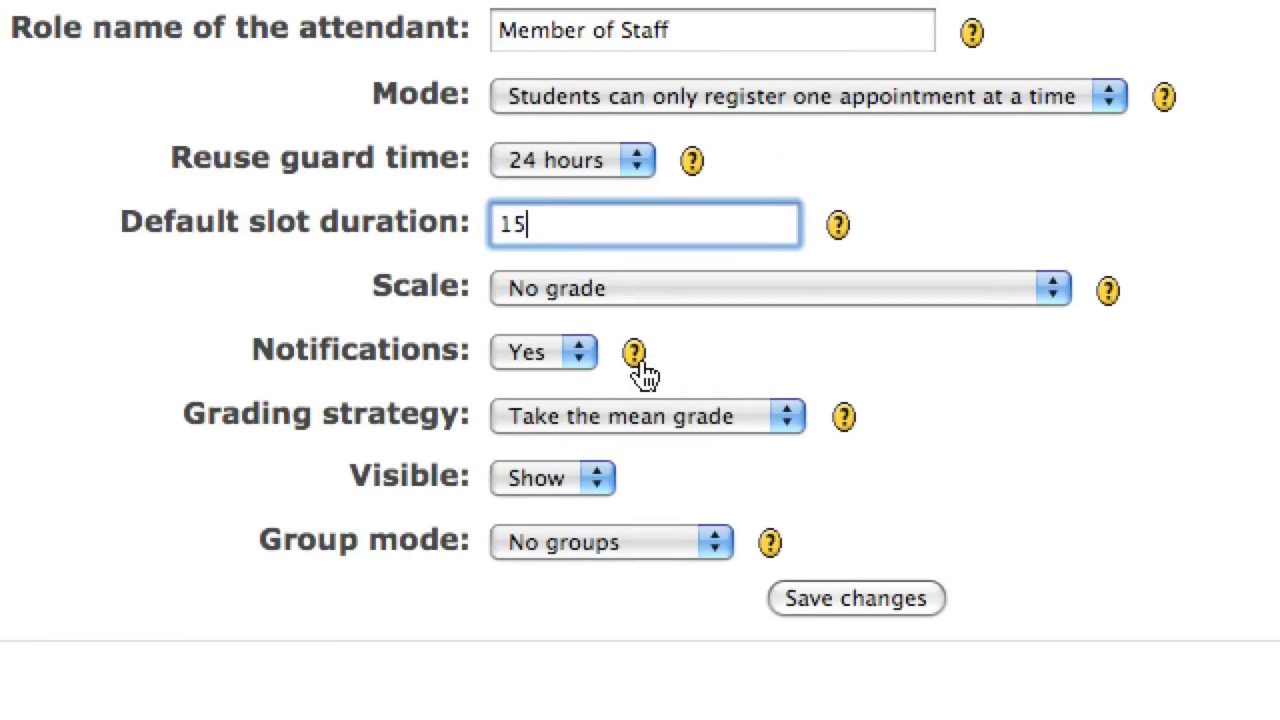
mouse_move(633, 352)
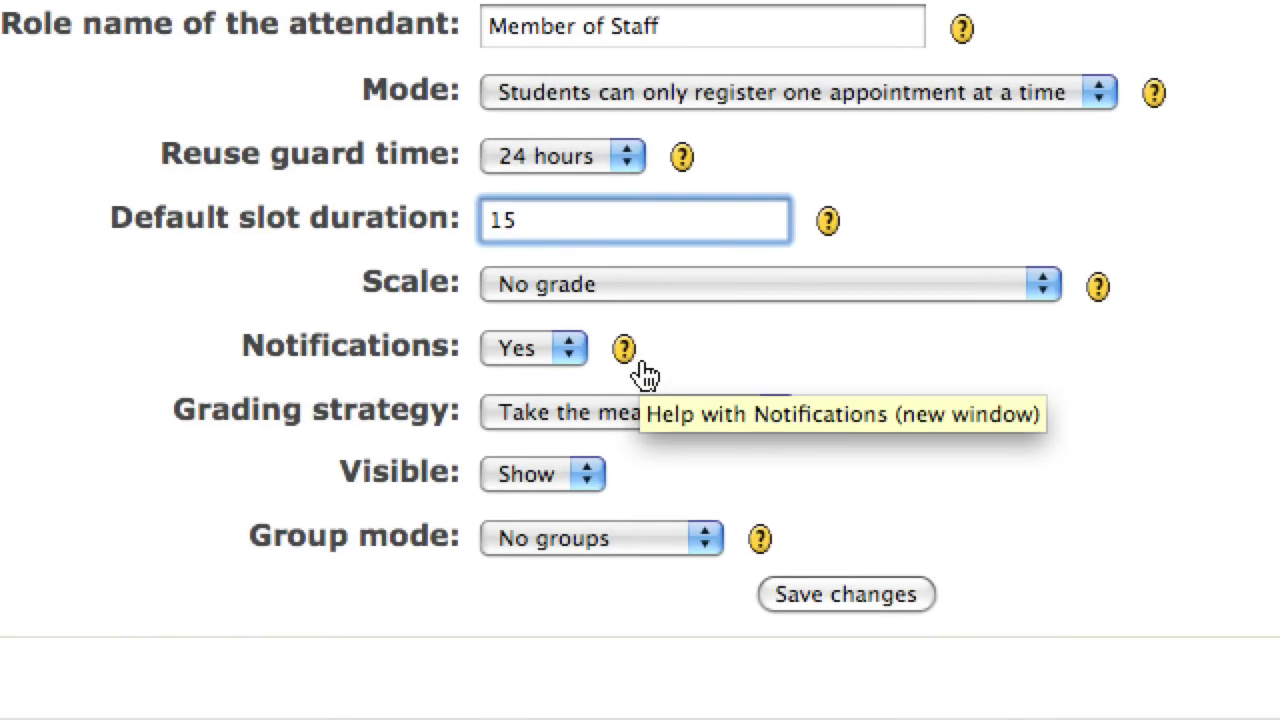
mouse_move(645, 372)
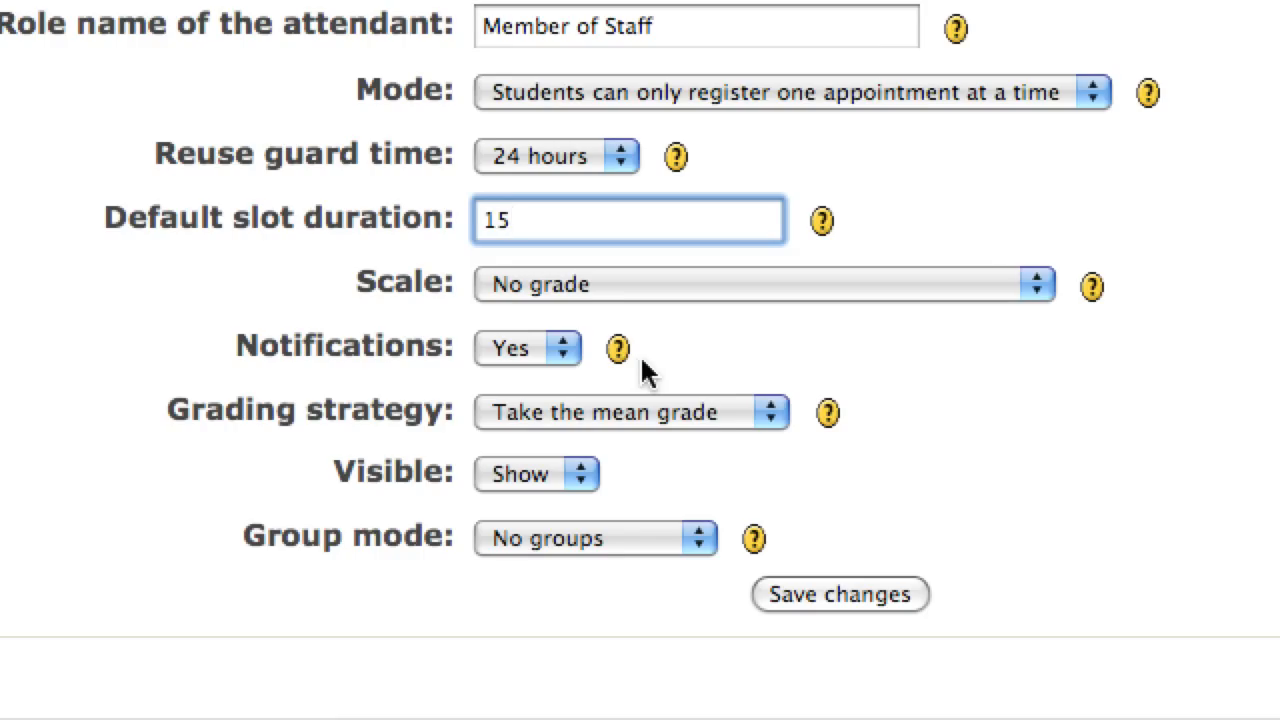
scroll("down", 3)
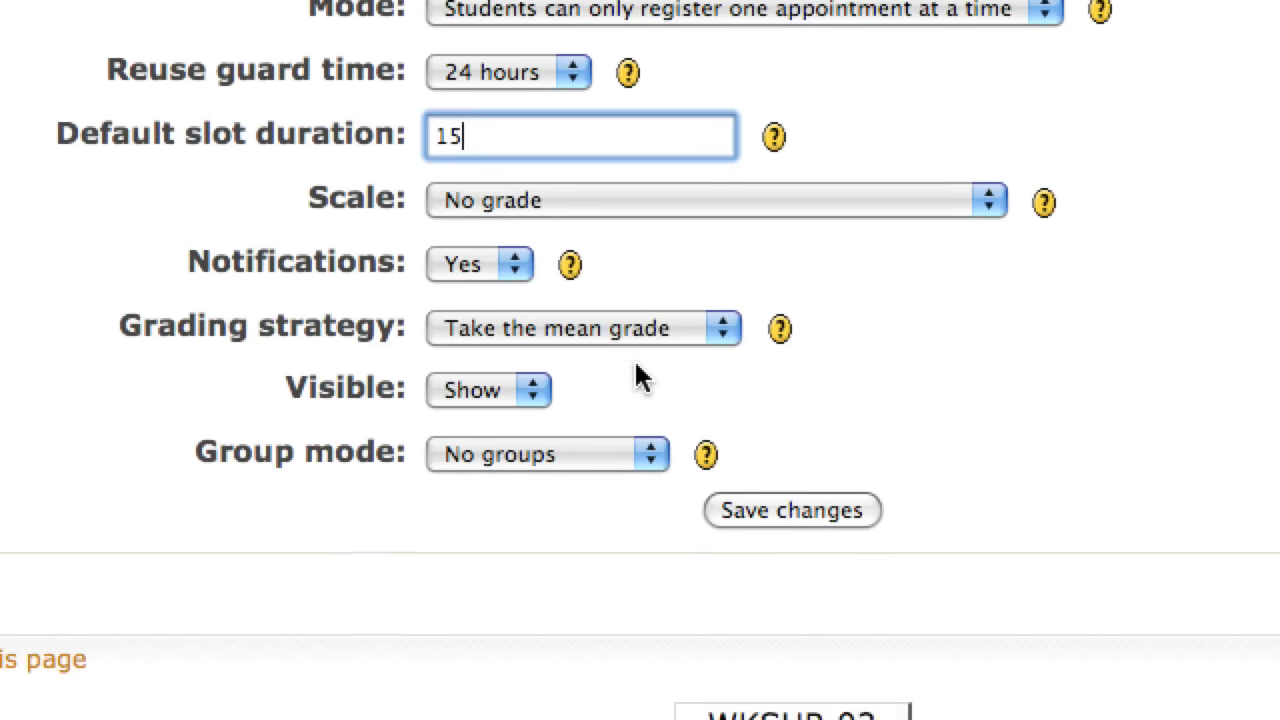
scroll("down", 3)
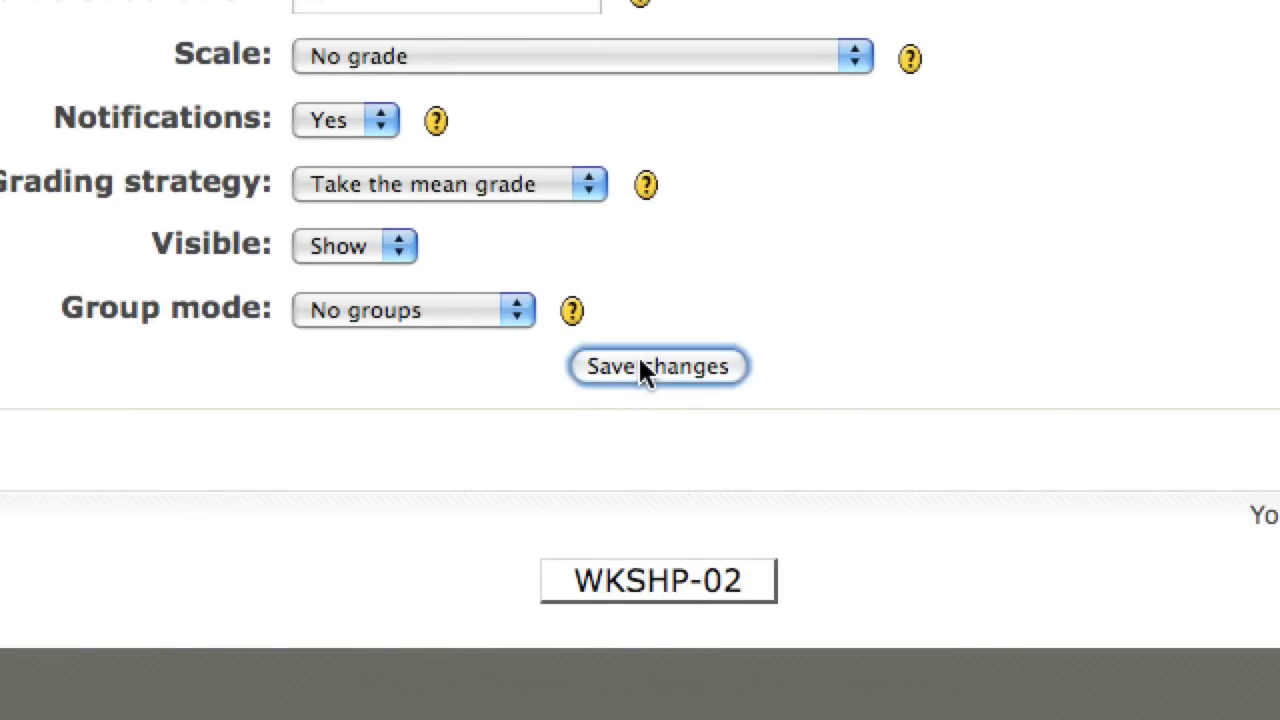
left_click(658, 366)
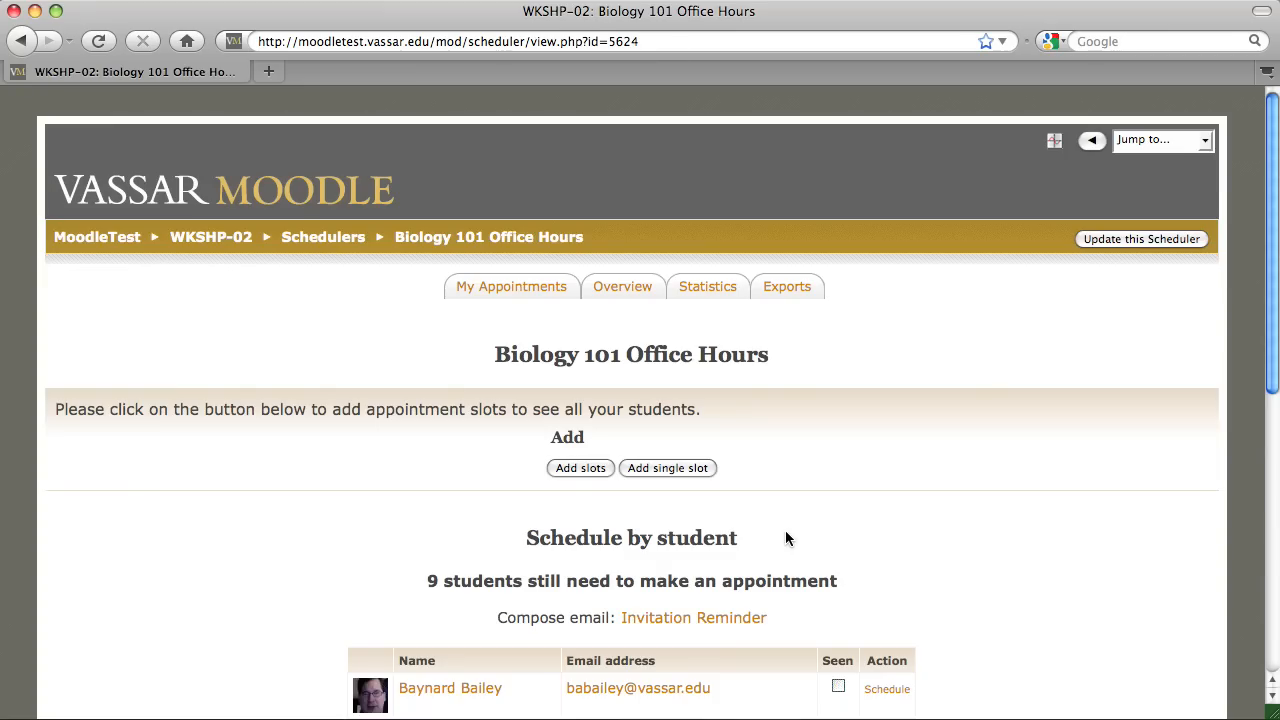
mouse_move(643, 498)
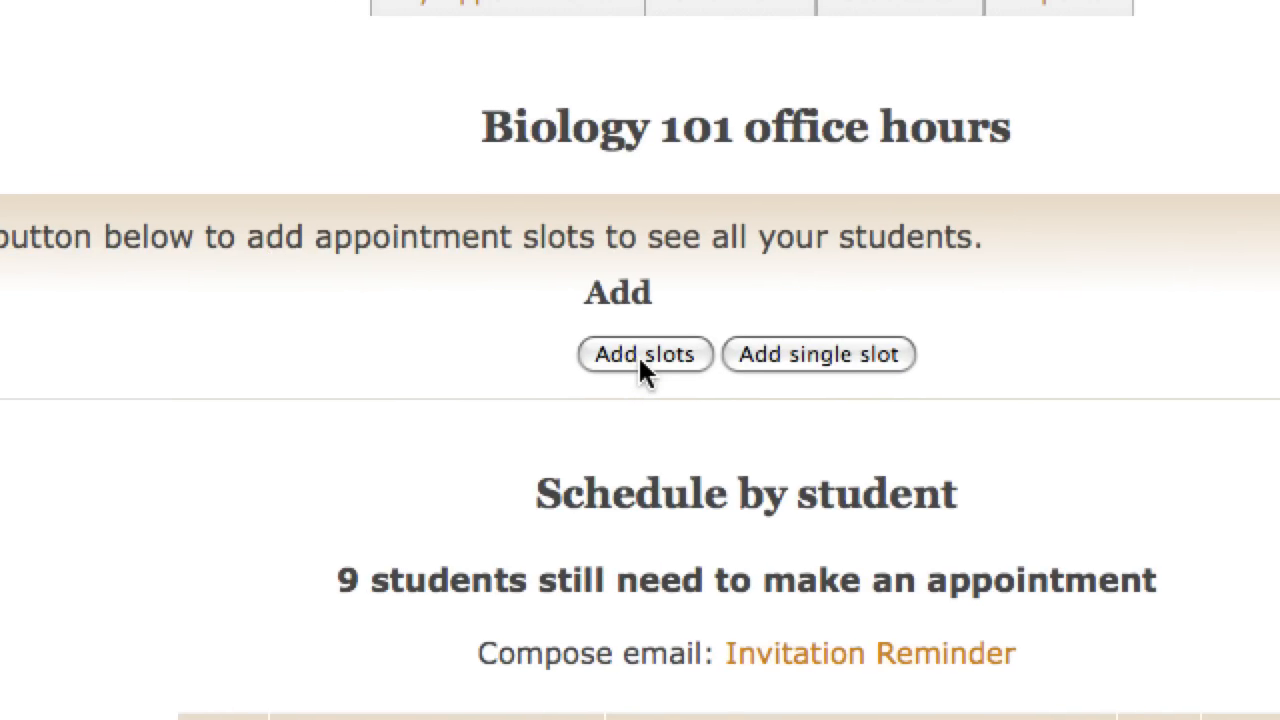
Start a new slot batch repeating until December 2009
left_click(644, 354)
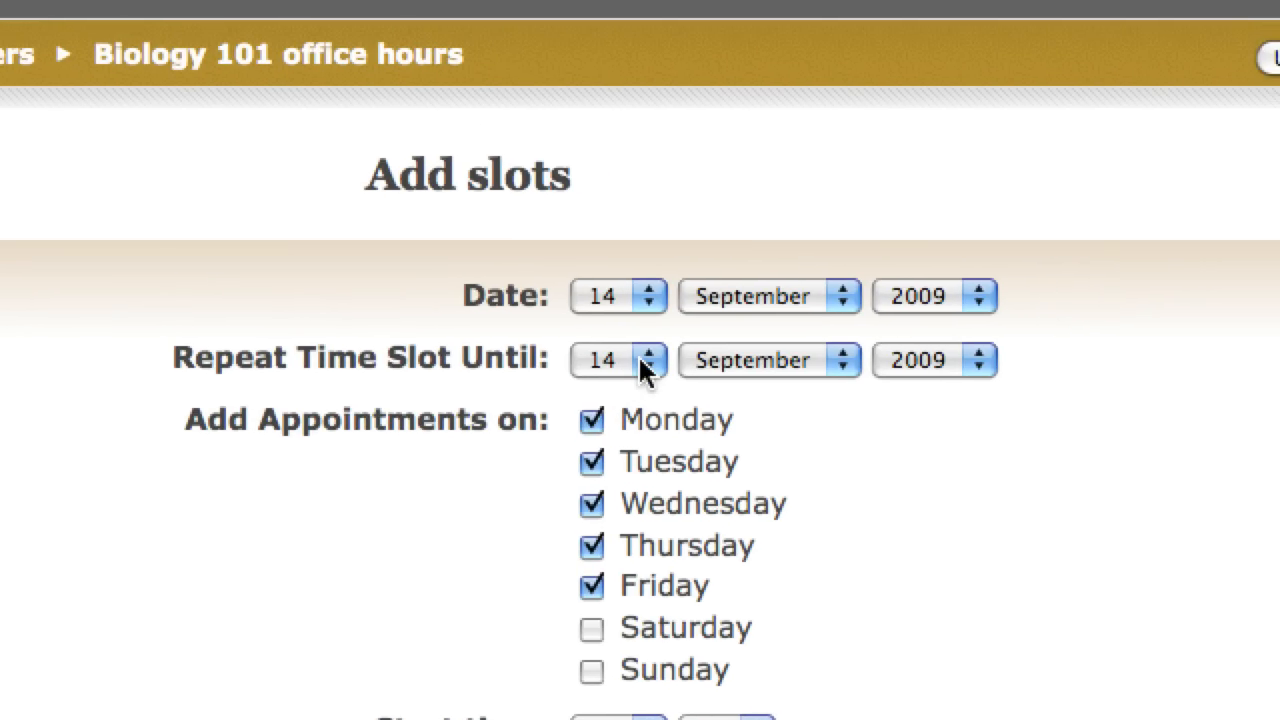
left_click(617, 360)
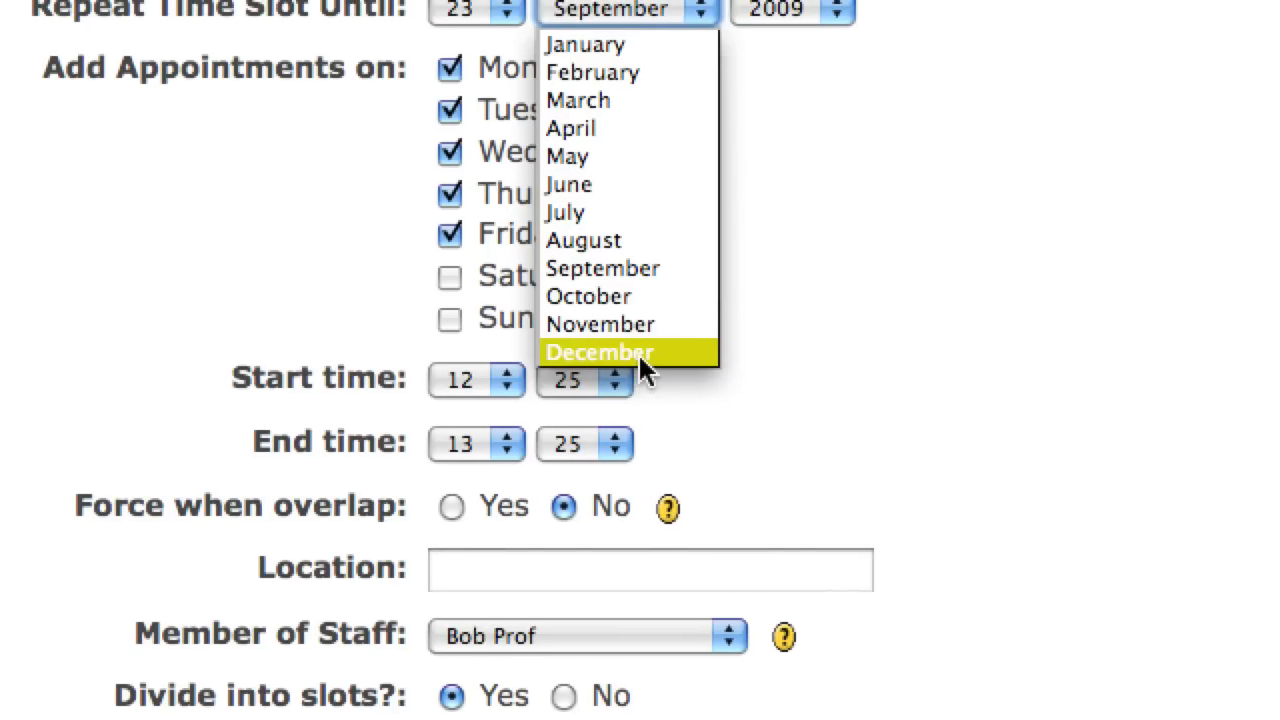
left_click(600, 351)
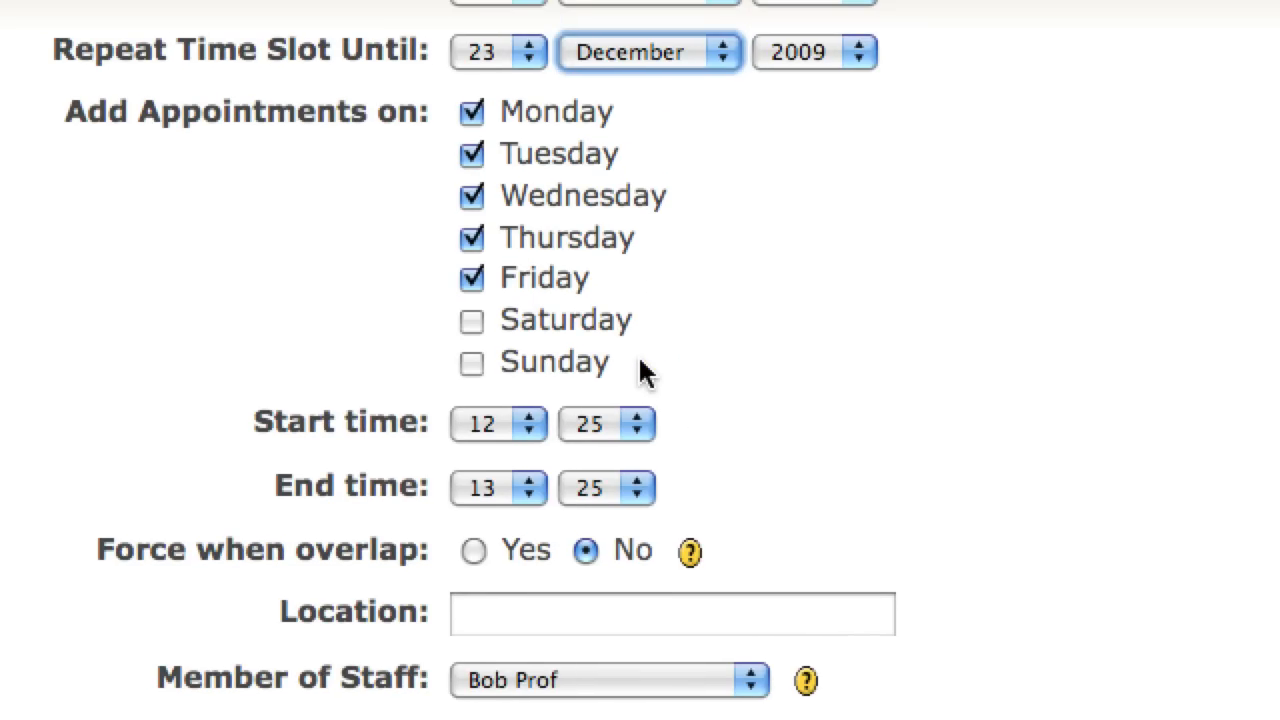
Set the batch's slot times to run from 10:00 to 12:00
scroll("up", 3)
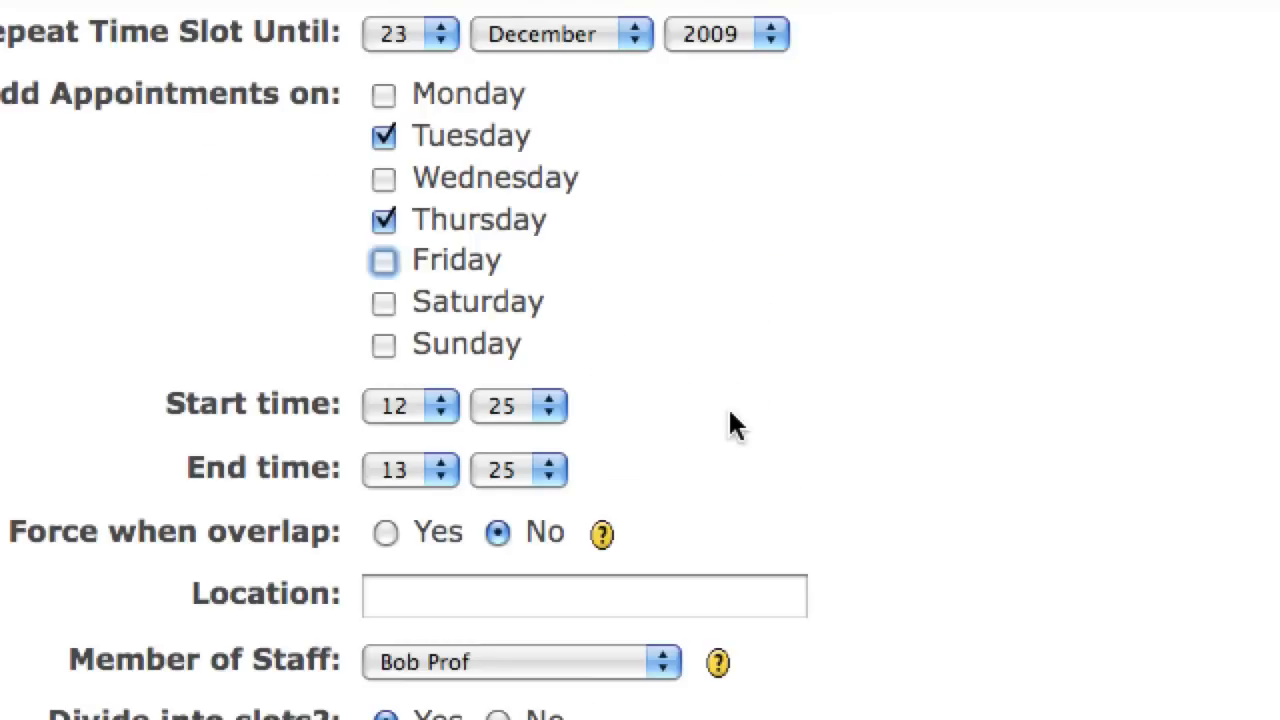
scroll("down", 3)
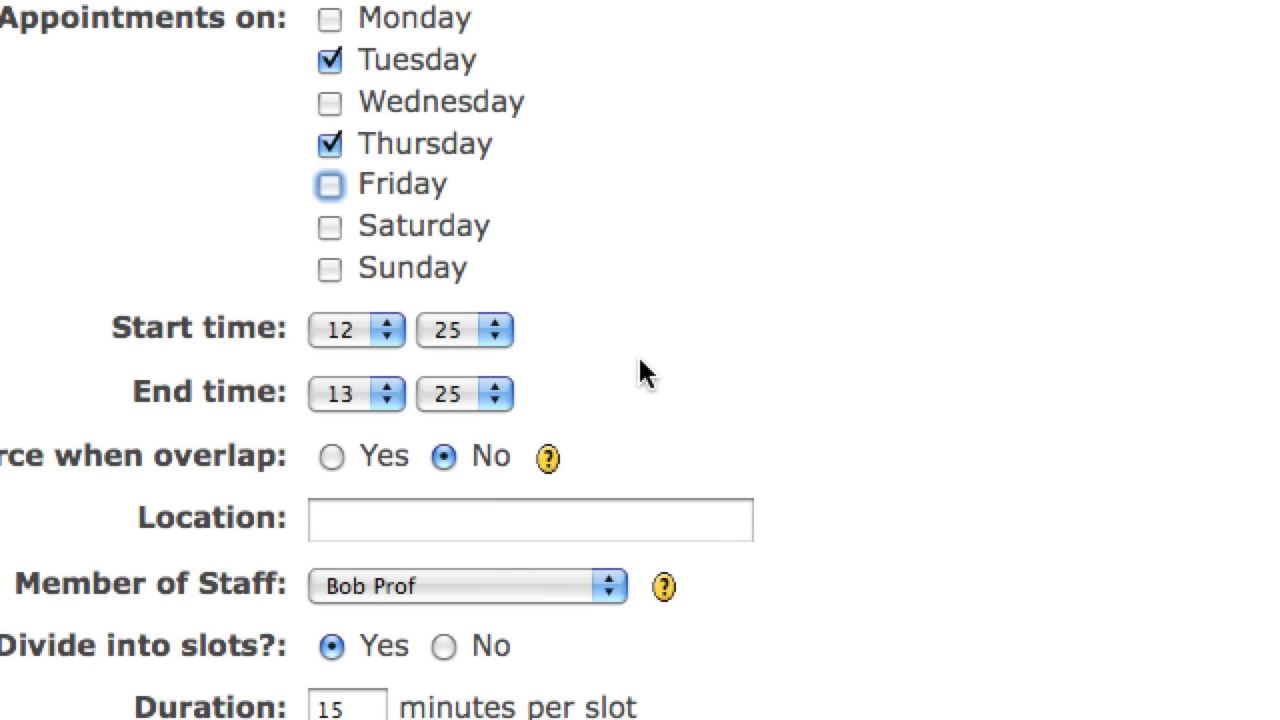
left_click(355, 330)
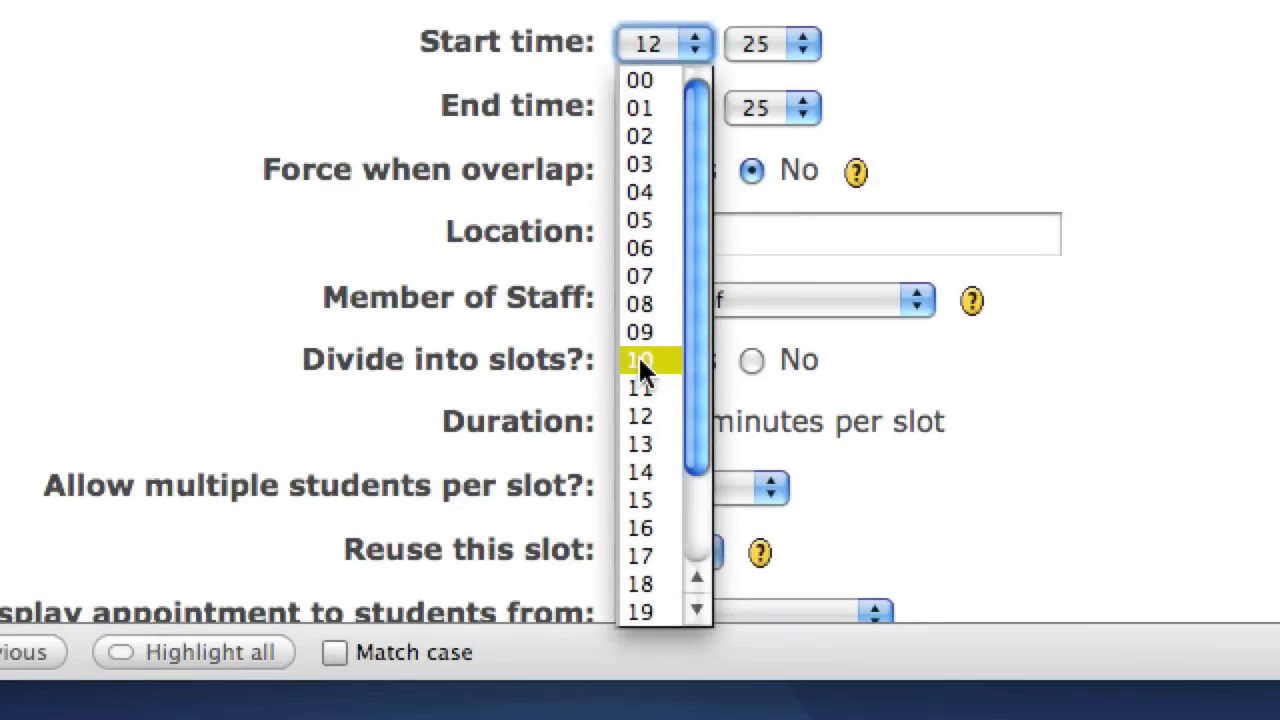
left_click(638, 359)
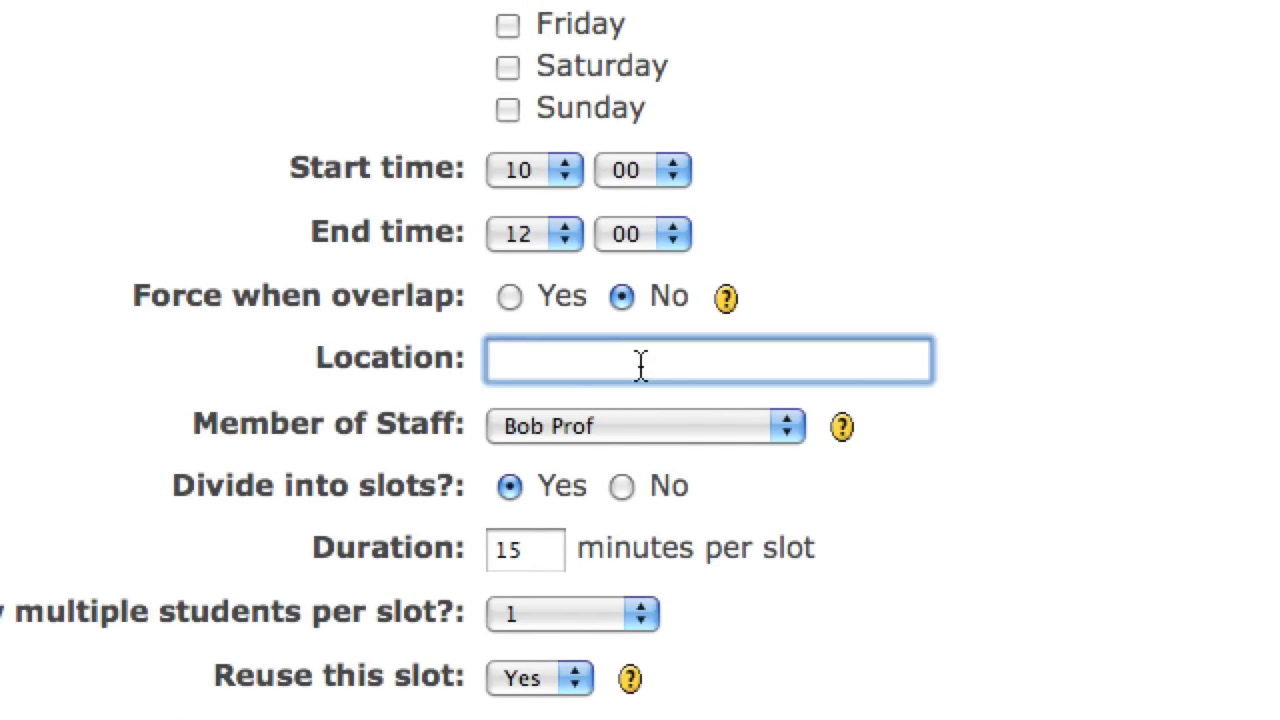
Enter SC 113 as the location and save the 10:00–12:00 slot batch
type("SC 113")
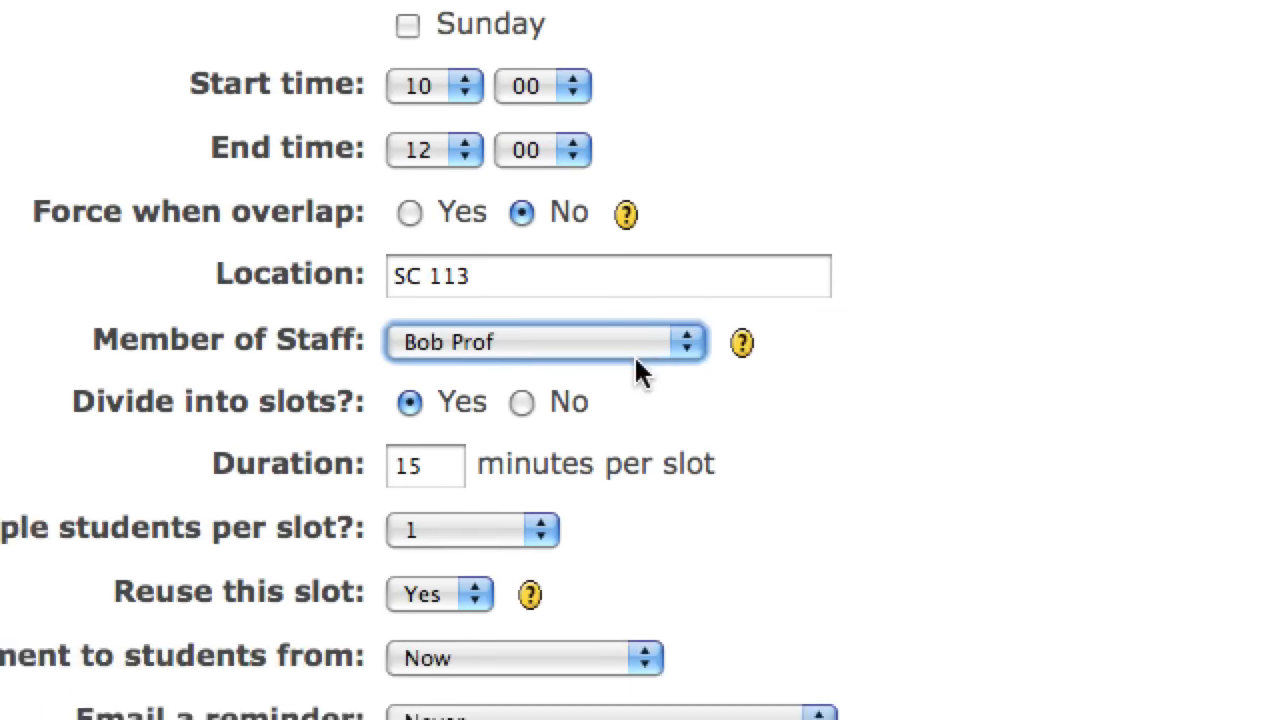
scroll("down", 3)
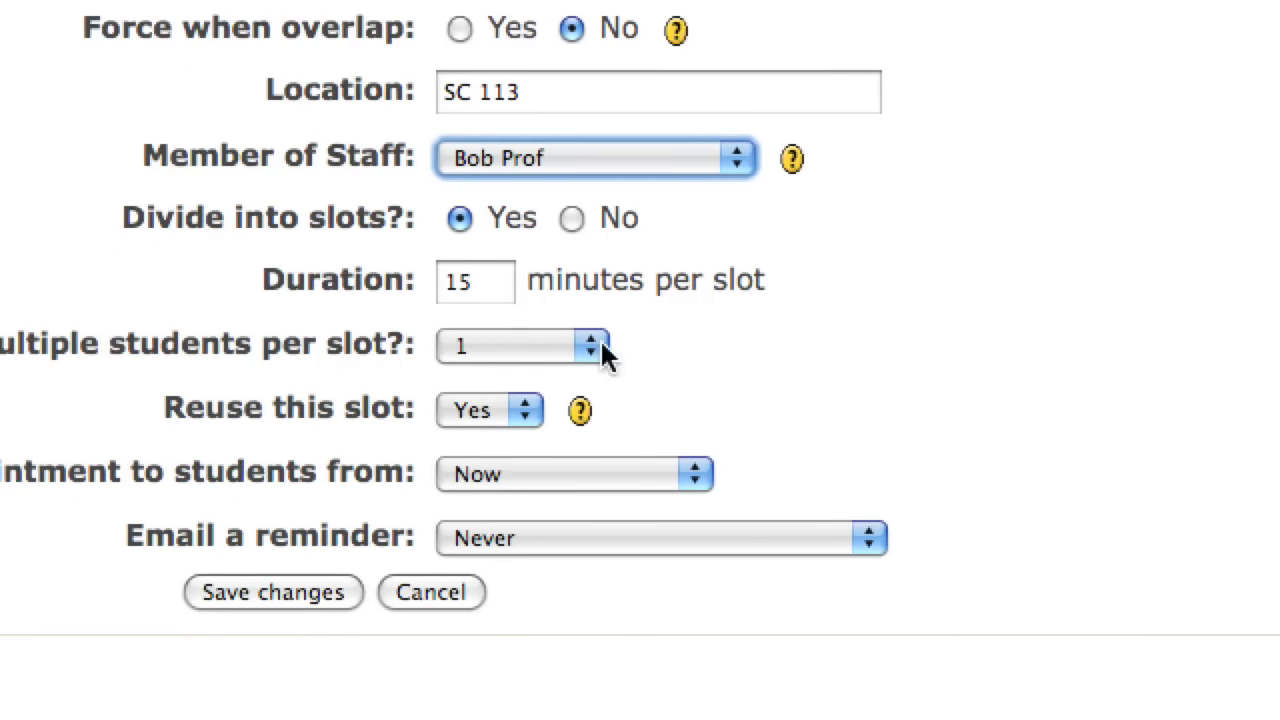
scroll("up", 3)
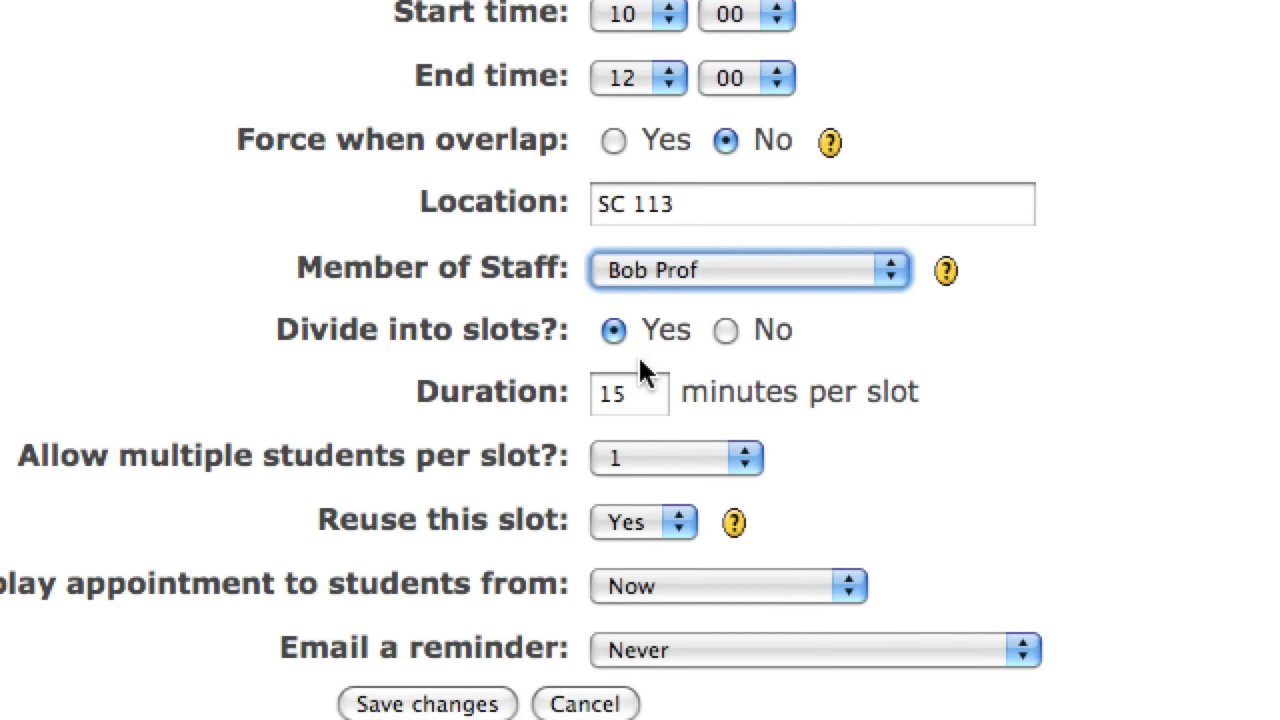
scroll("down", 3)
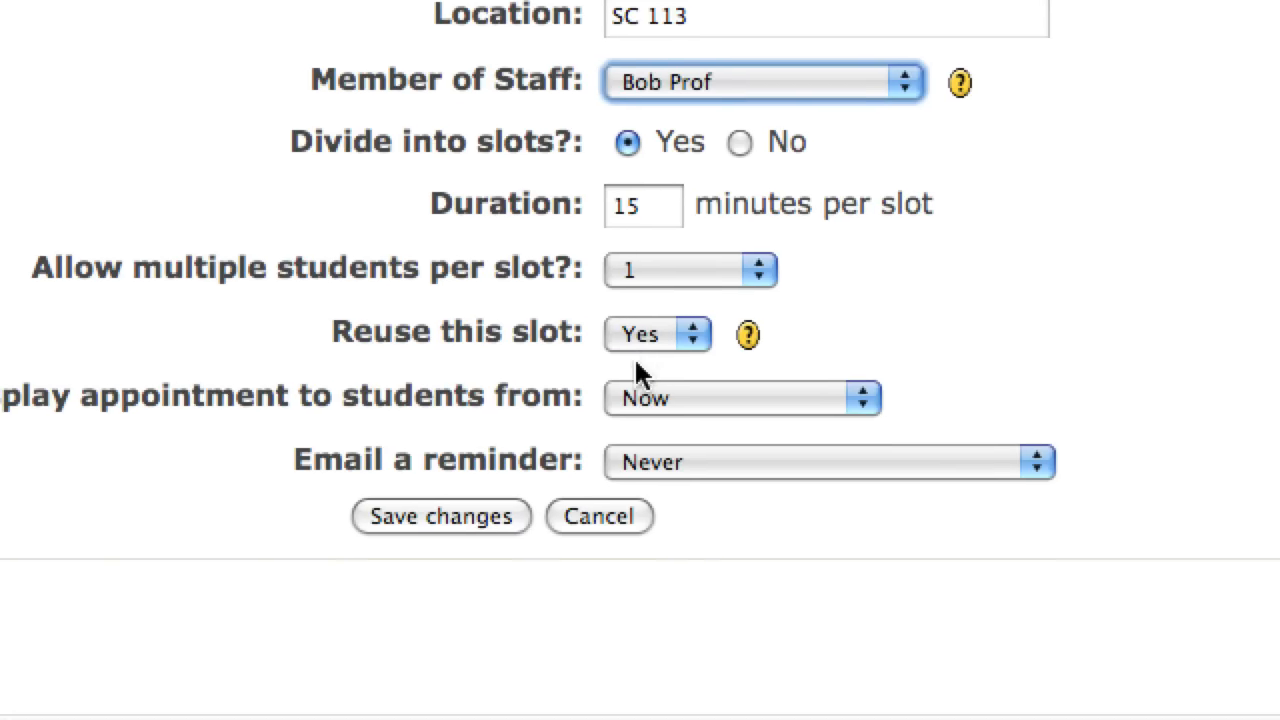
scroll("down", 3)
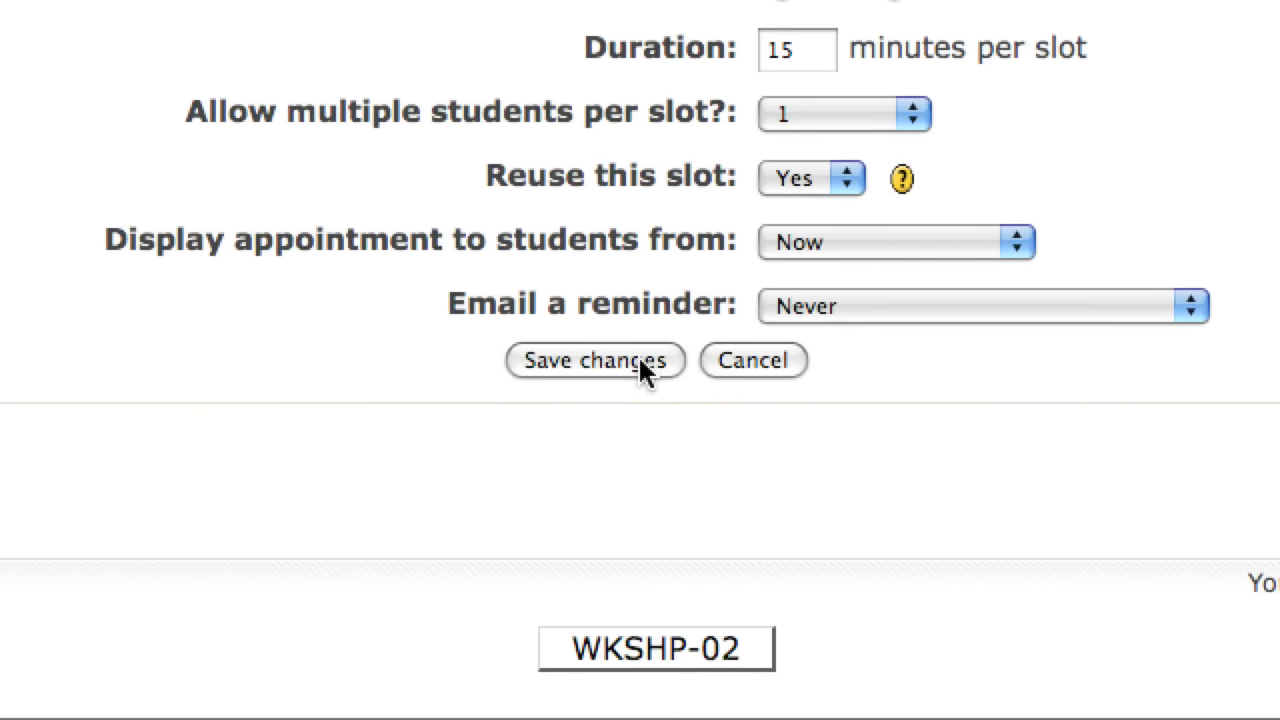
left_click(594, 360)
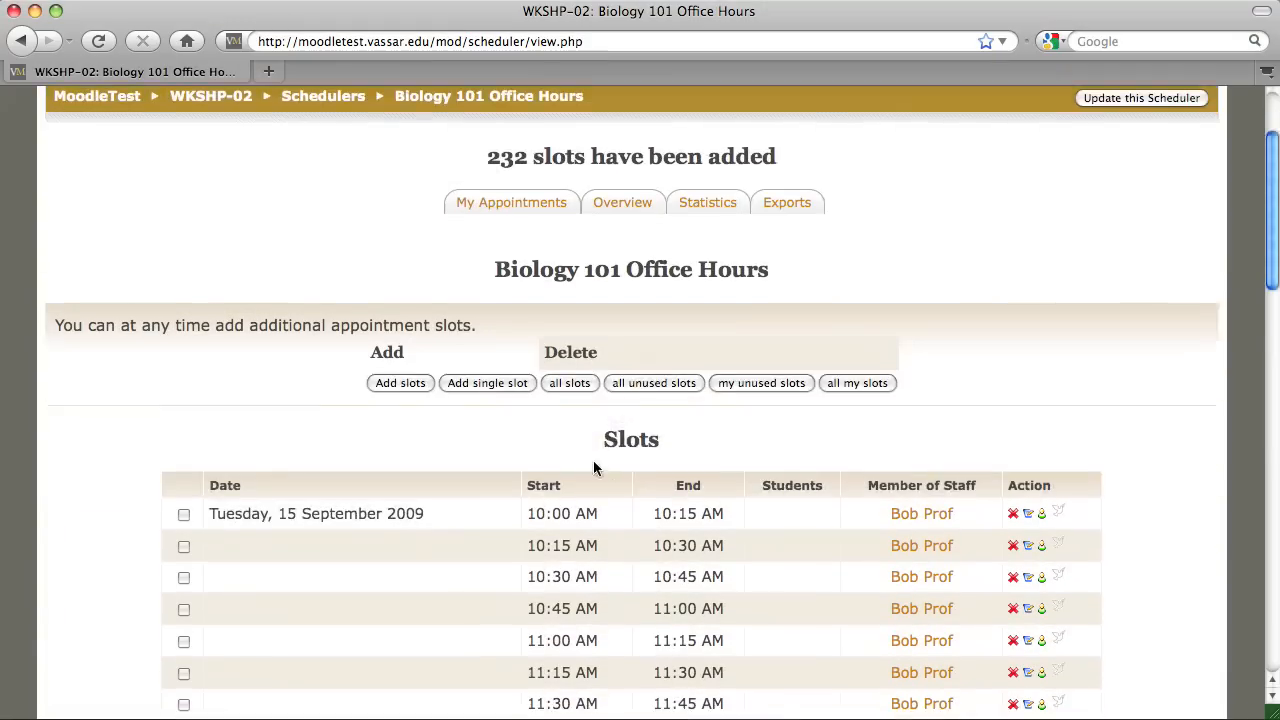
Review the slot list and begin another batch of appointment slots
scroll("down", 3)
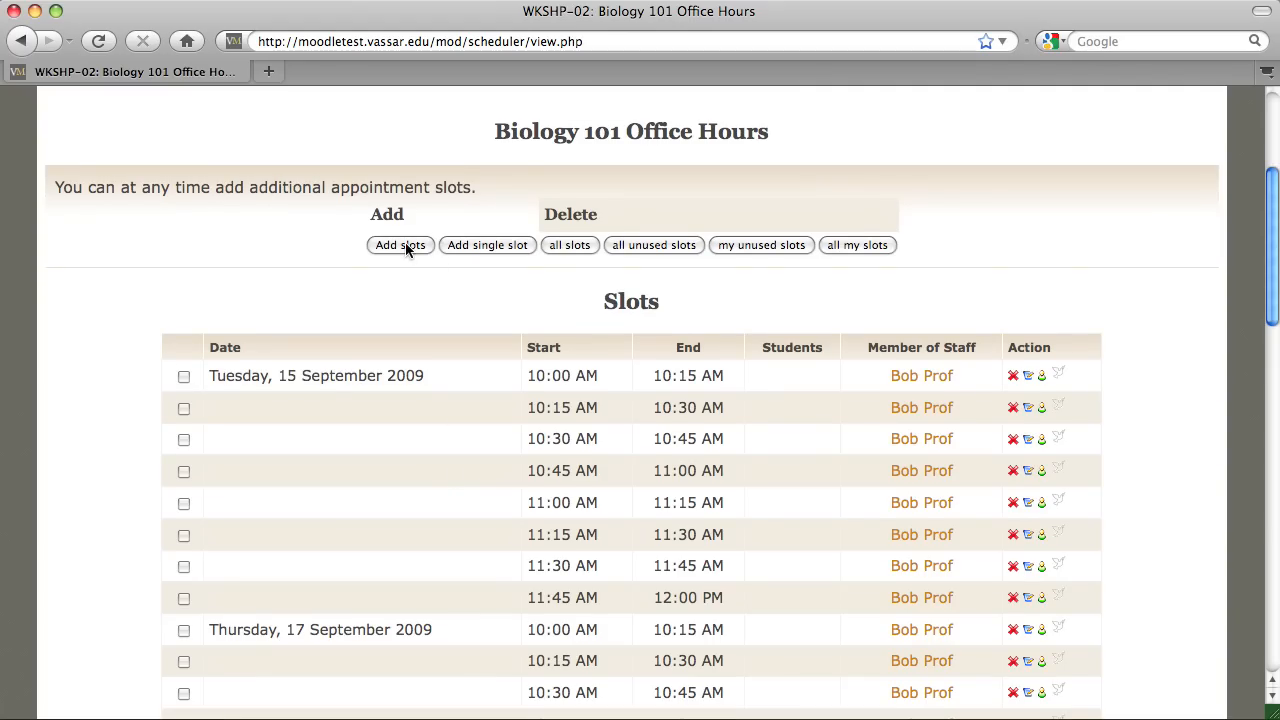
left_click(400, 245)
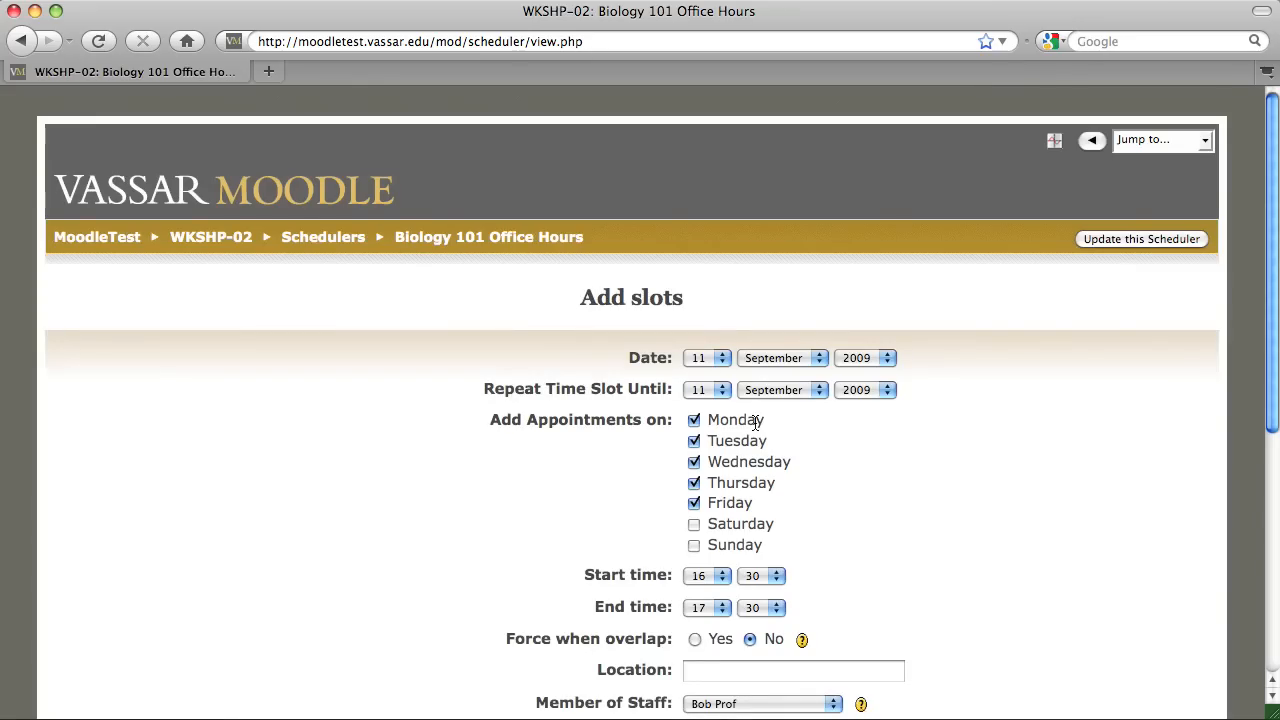
Repeat the new batch until 23 December 2009 on Tuesdays and Thursdays only
left_click(700, 389)
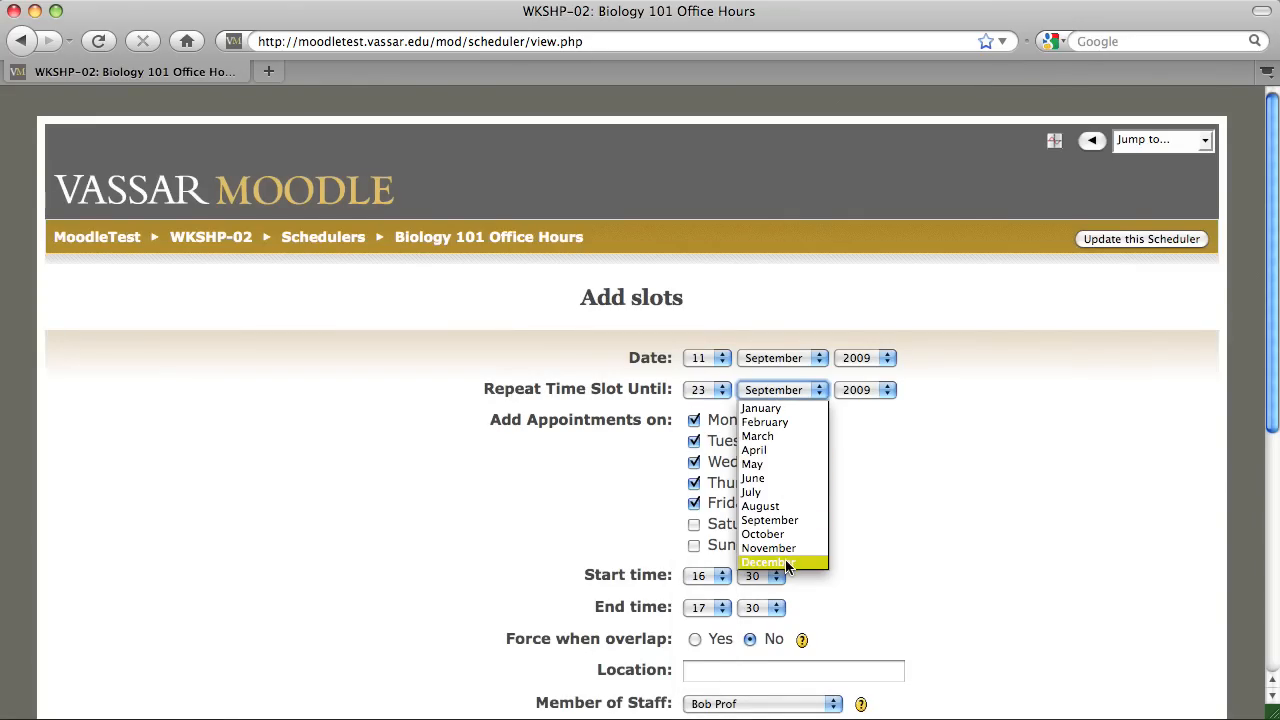
left_click(765, 562)
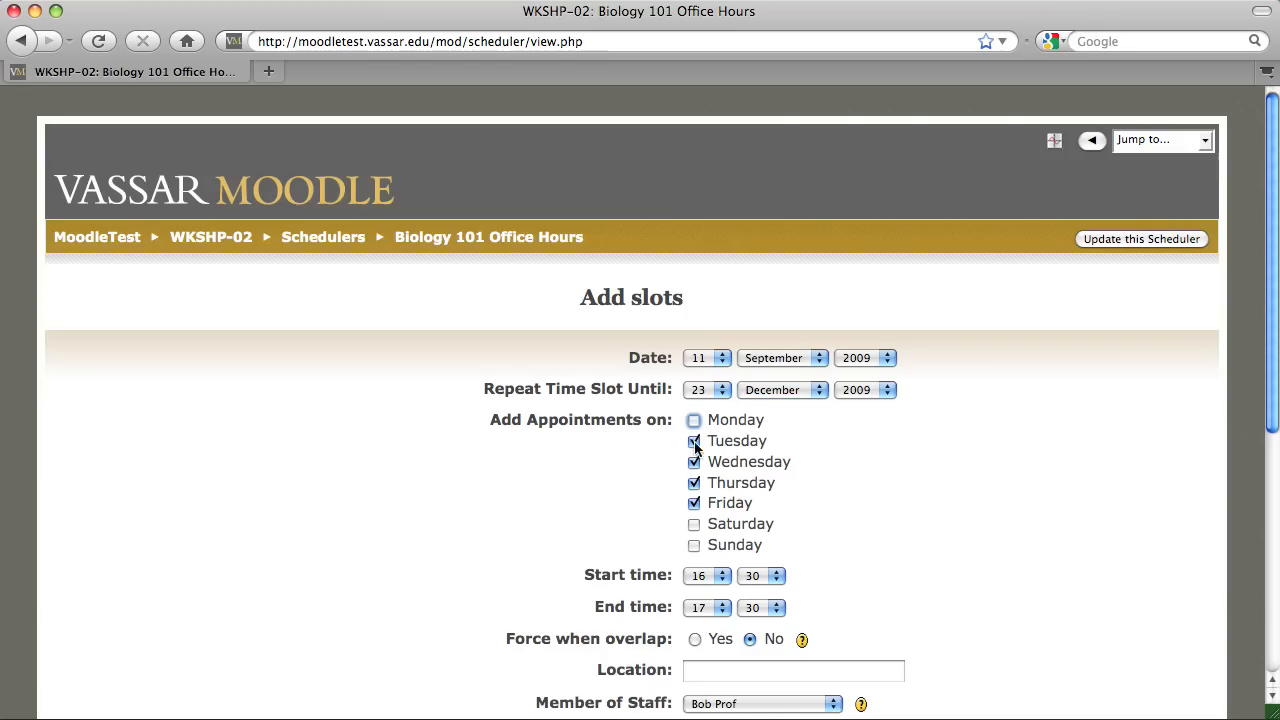
left_click(694, 503)
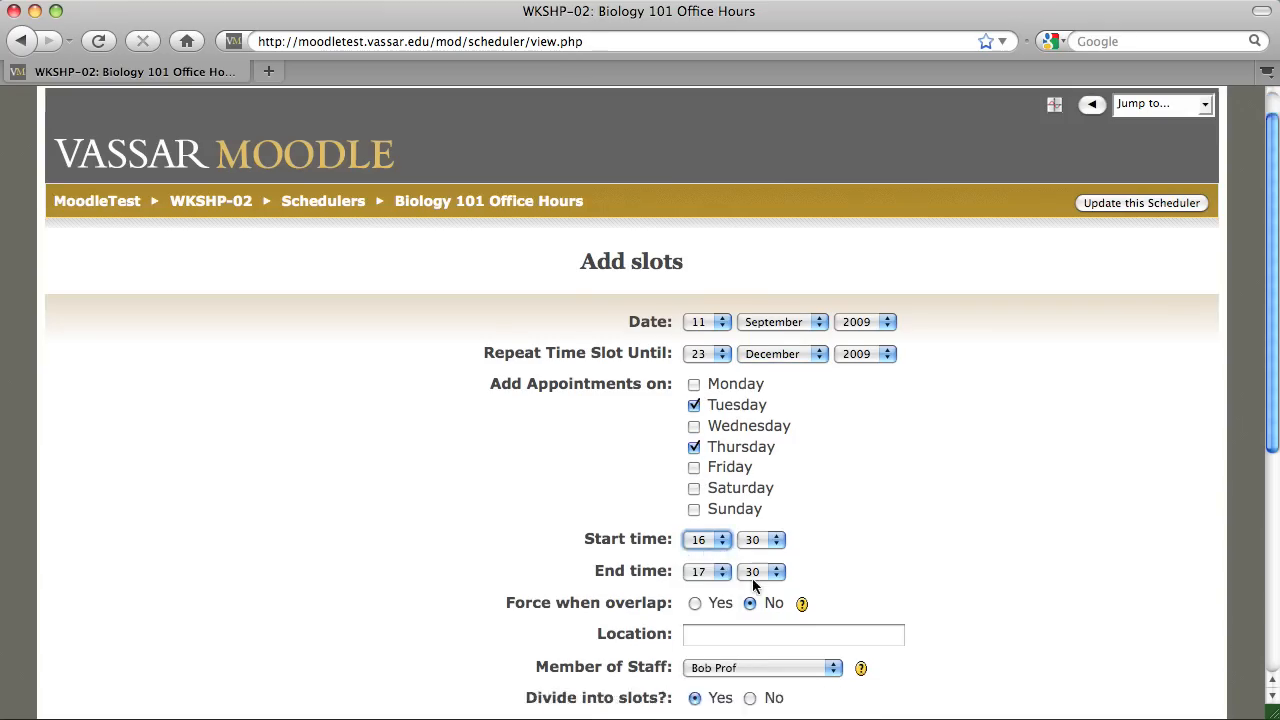
Set slots to 14:00–15:30 in SC 113 and save the batch
left_click(698, 539)
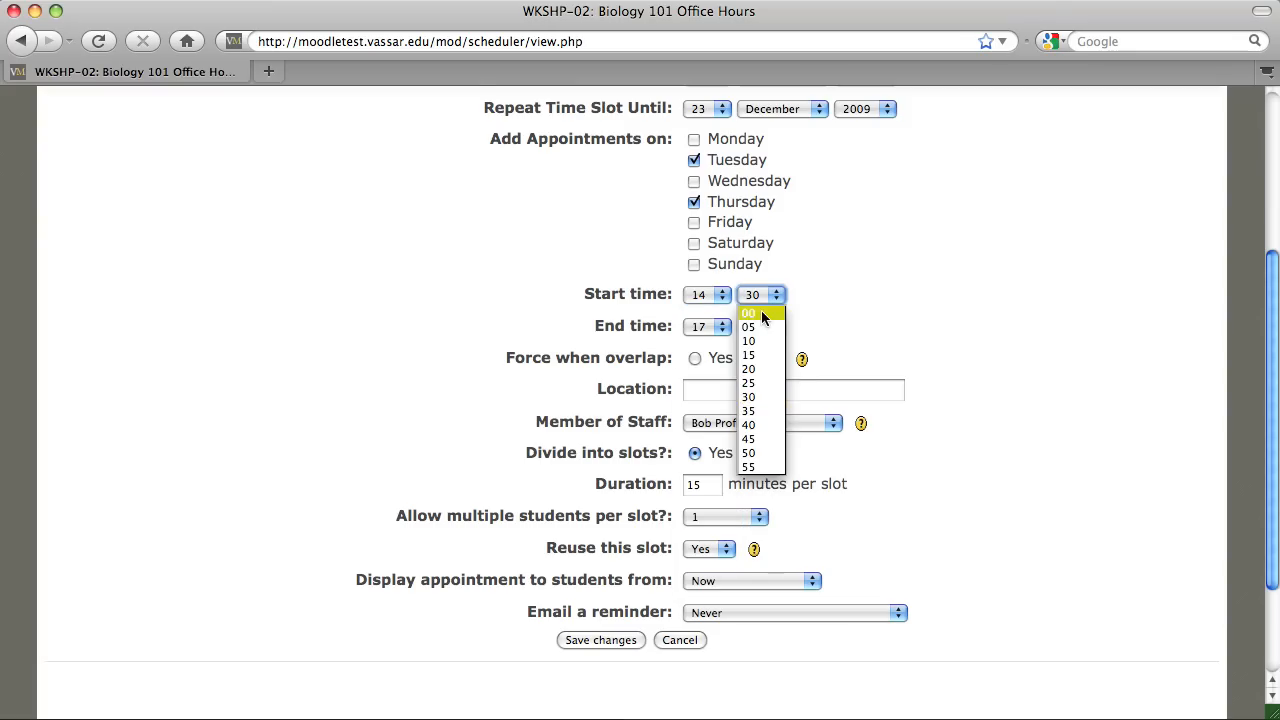
left_click(748, 313)
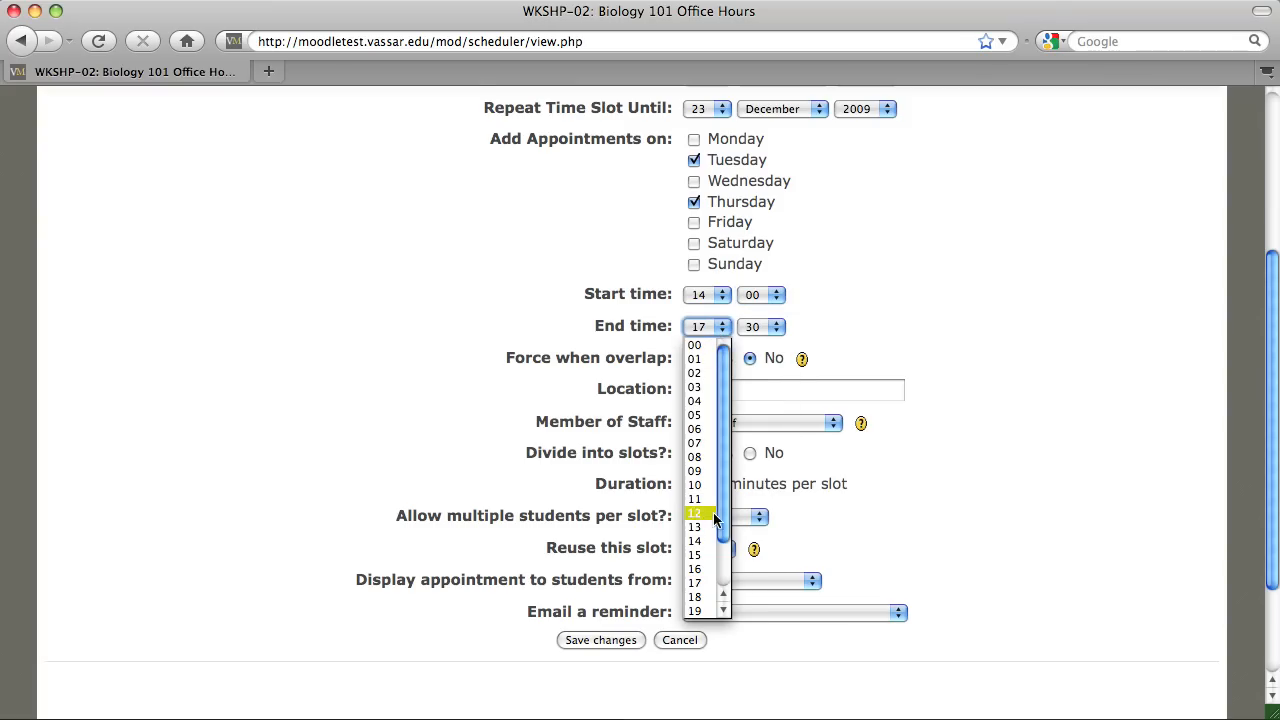
mouse_move(695, 555)
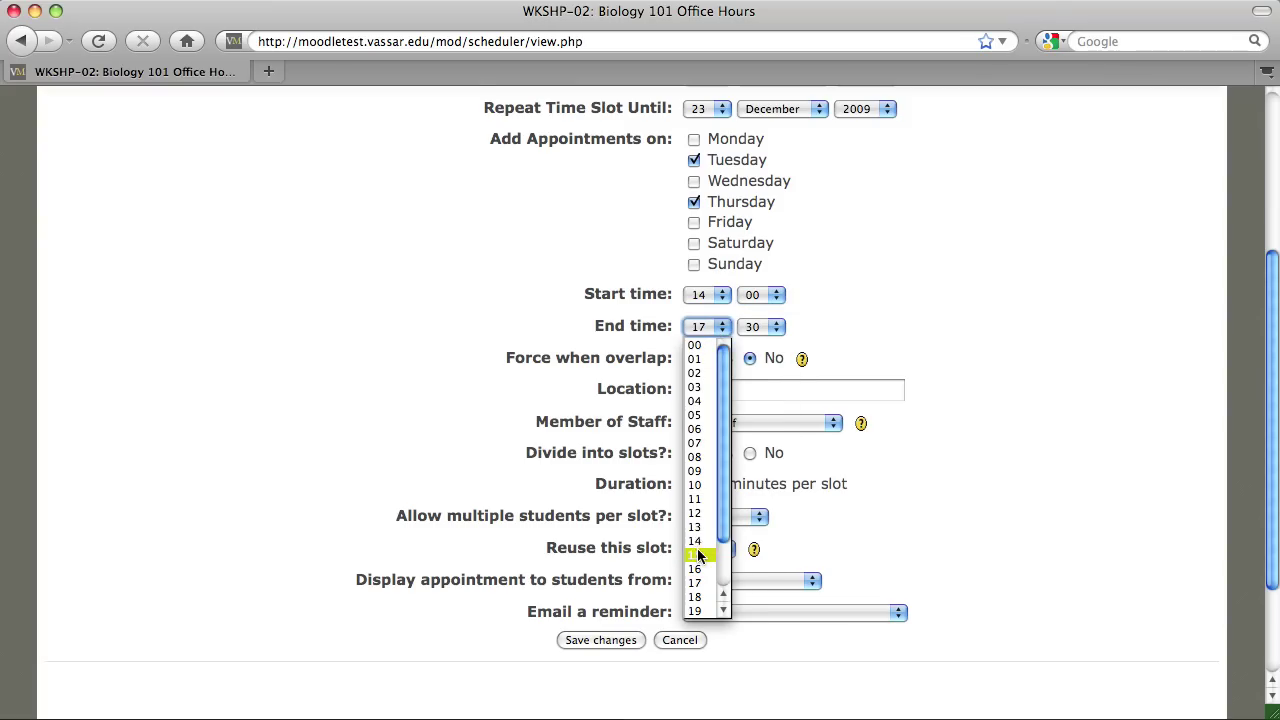
left_click(694, 555)
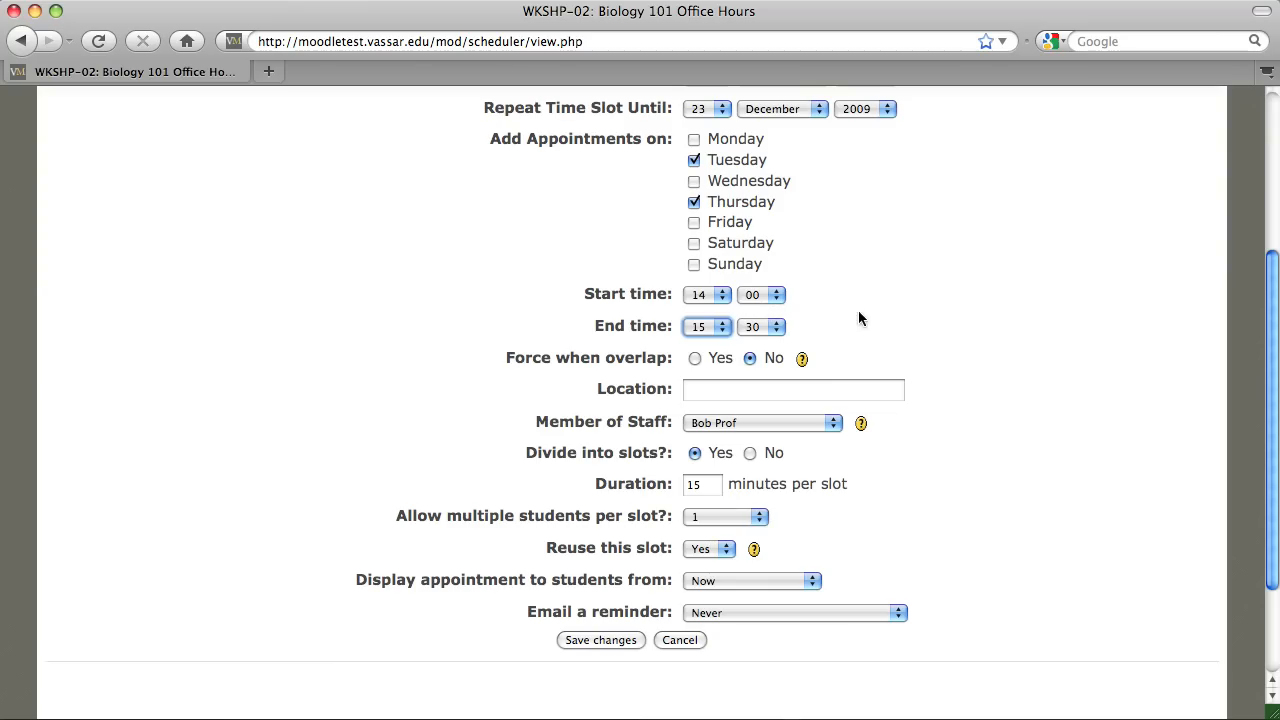
mouse_move(875, 295)
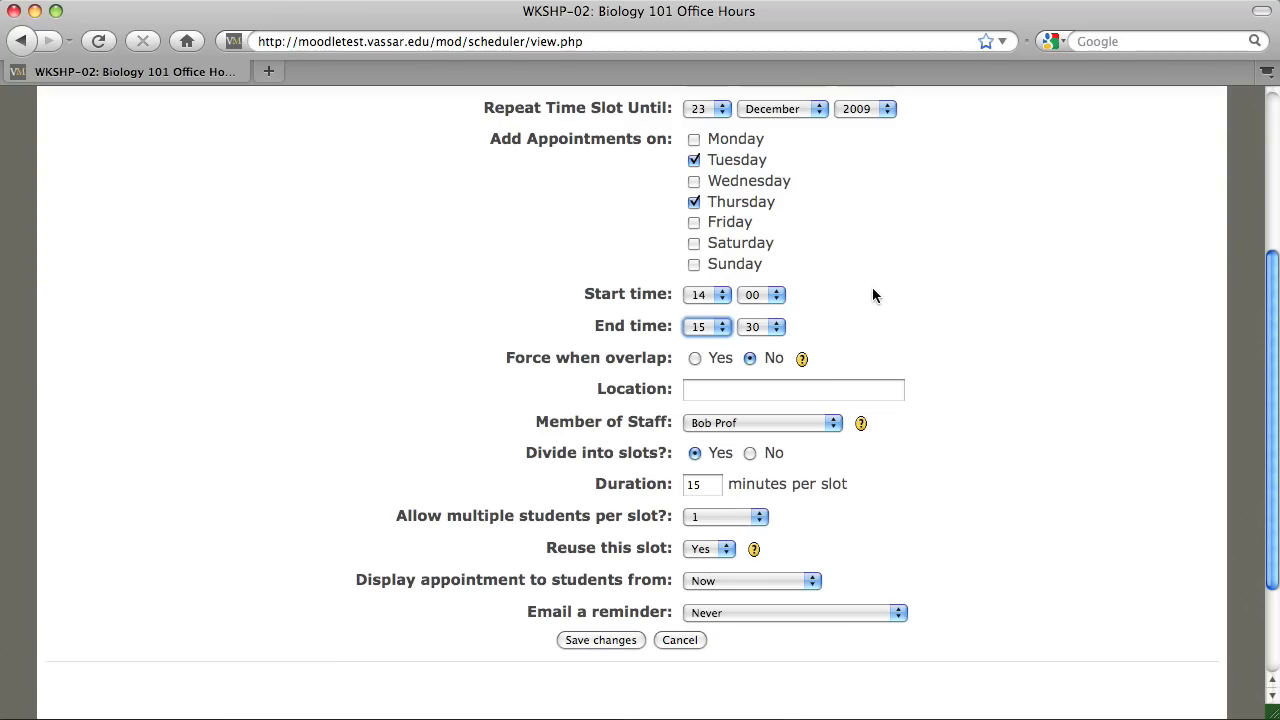
left_click(793, 389)
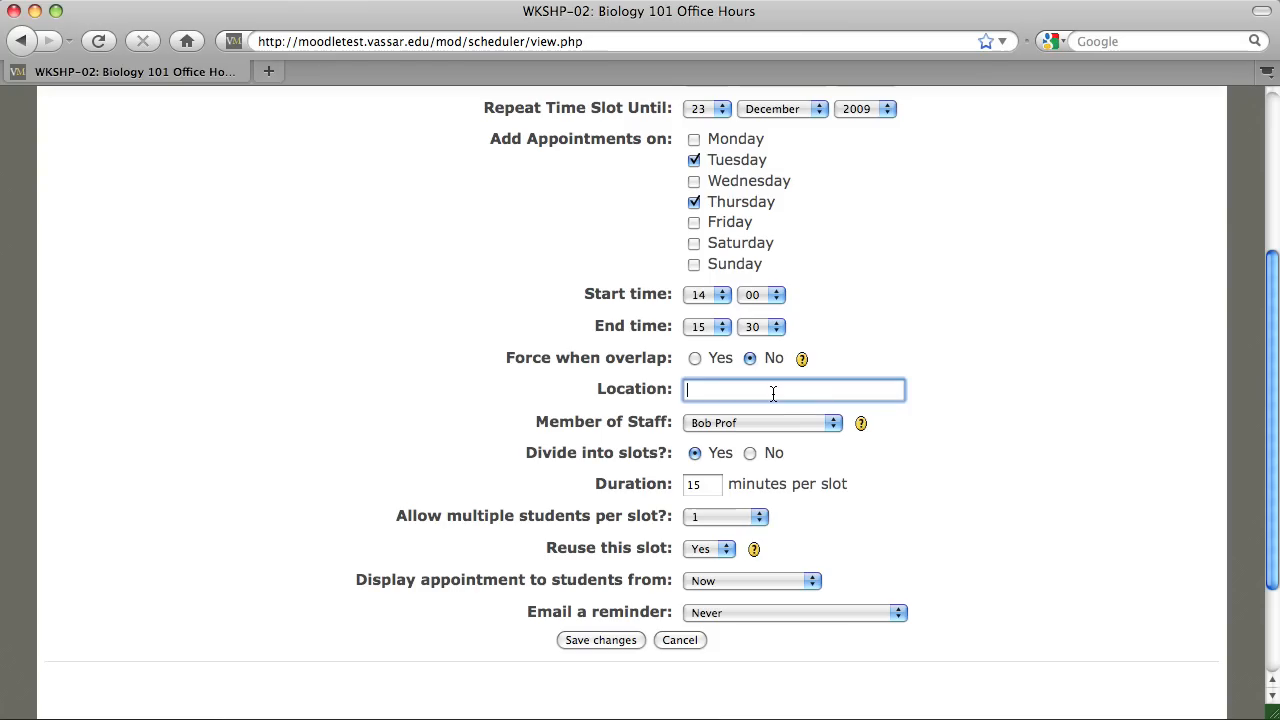
type("s")
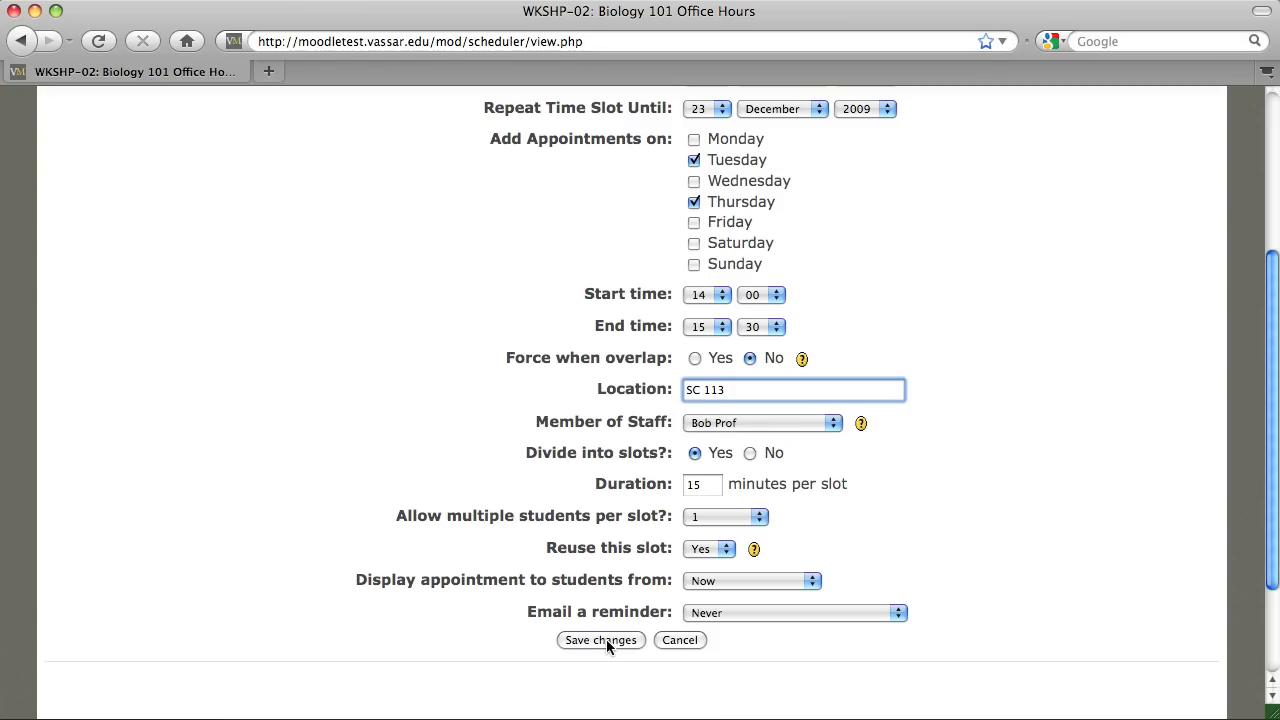
left_click(600, 640)
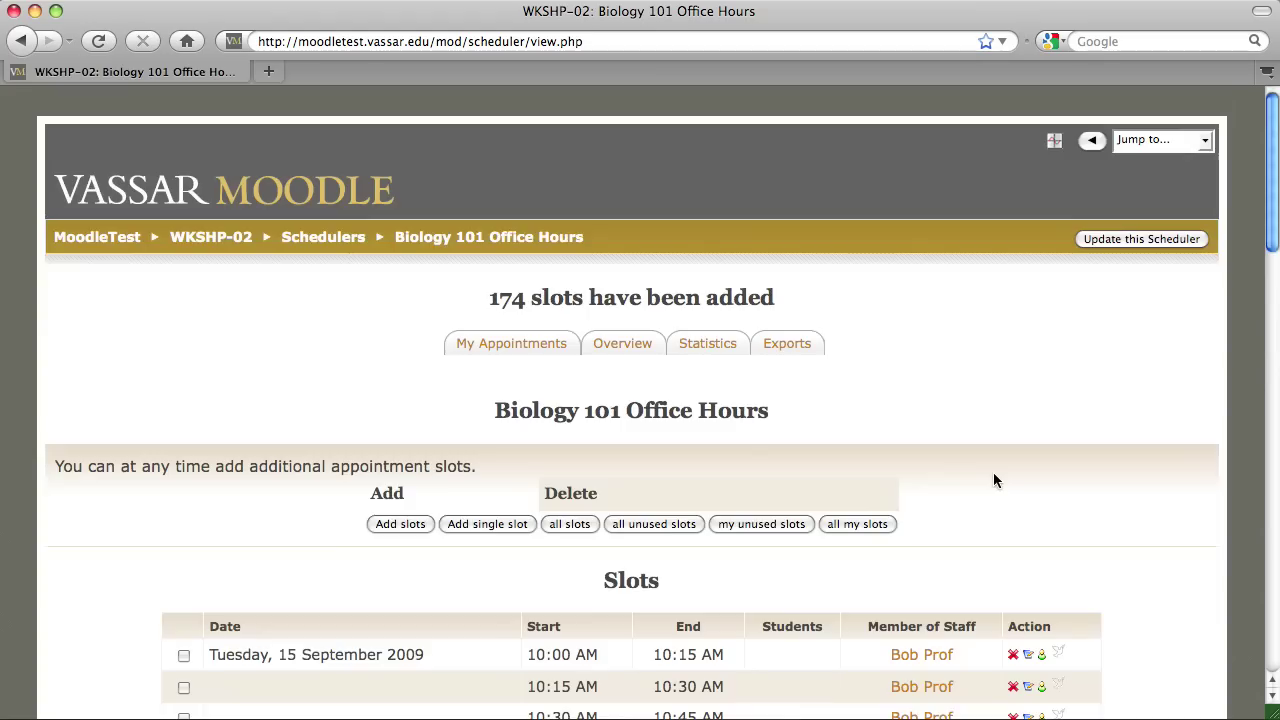
scroll("down", 3)
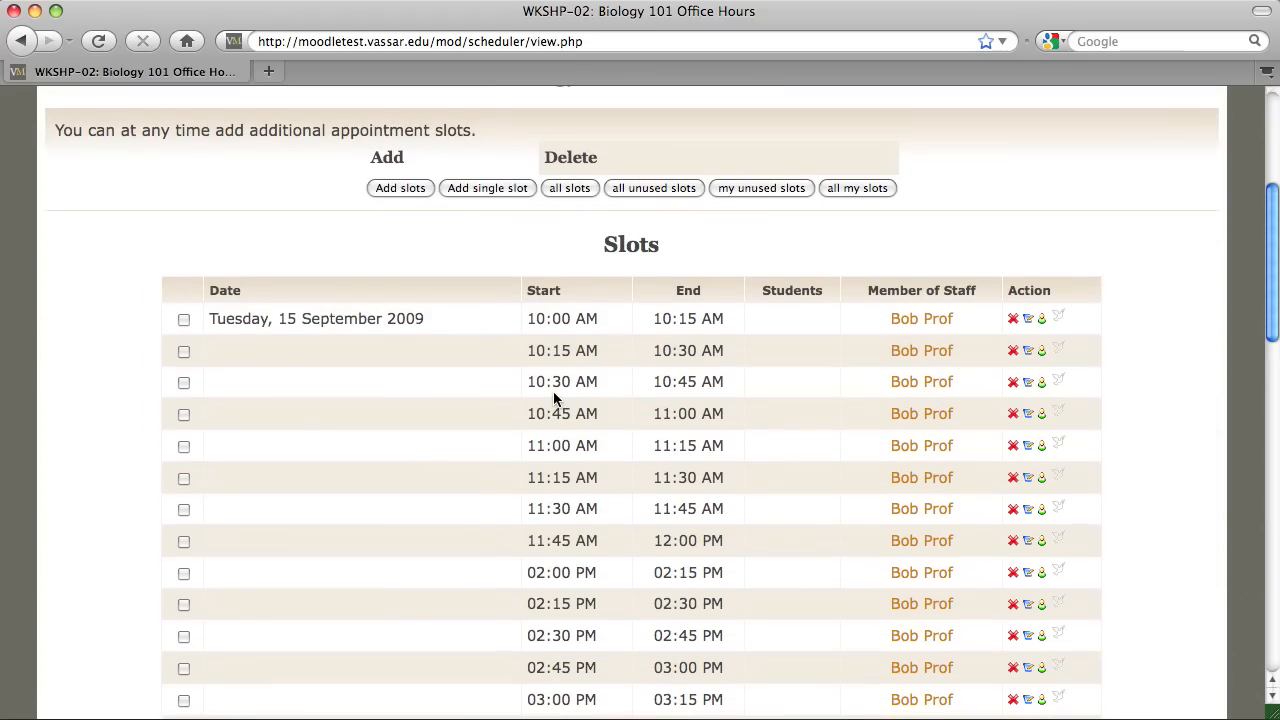
mouse_move(494, 402)
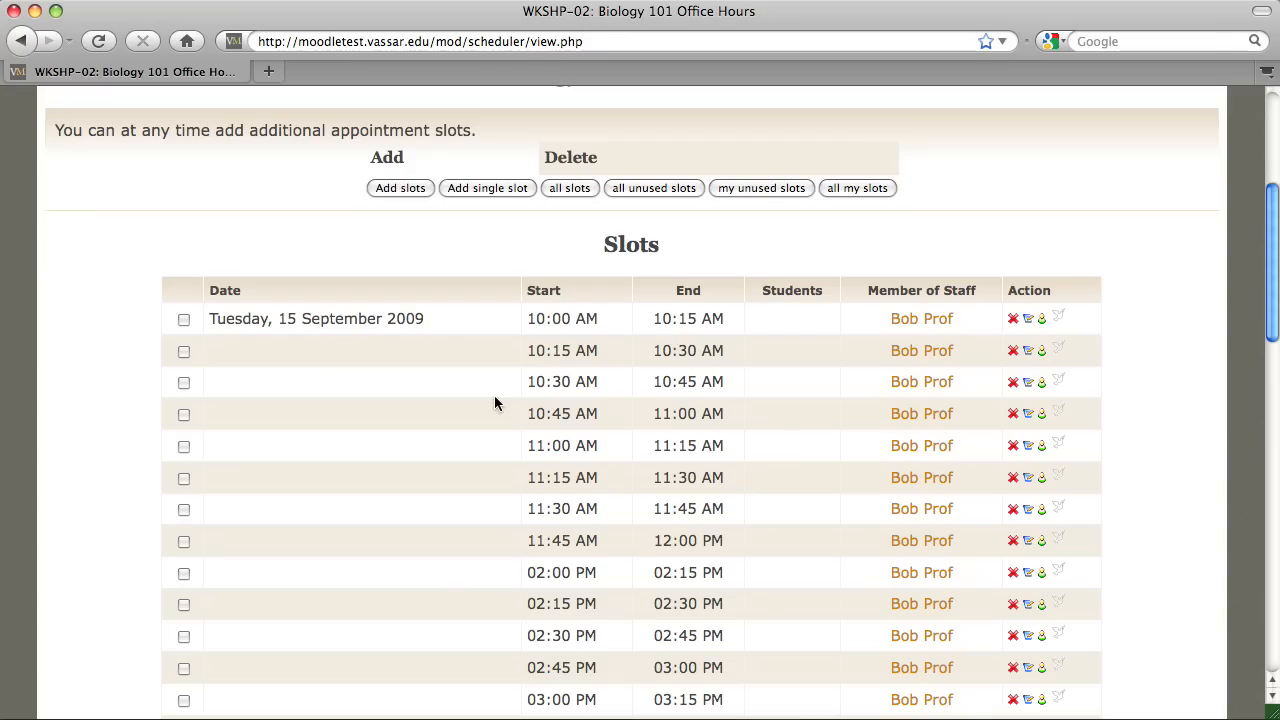
mouse_move(548, 336)
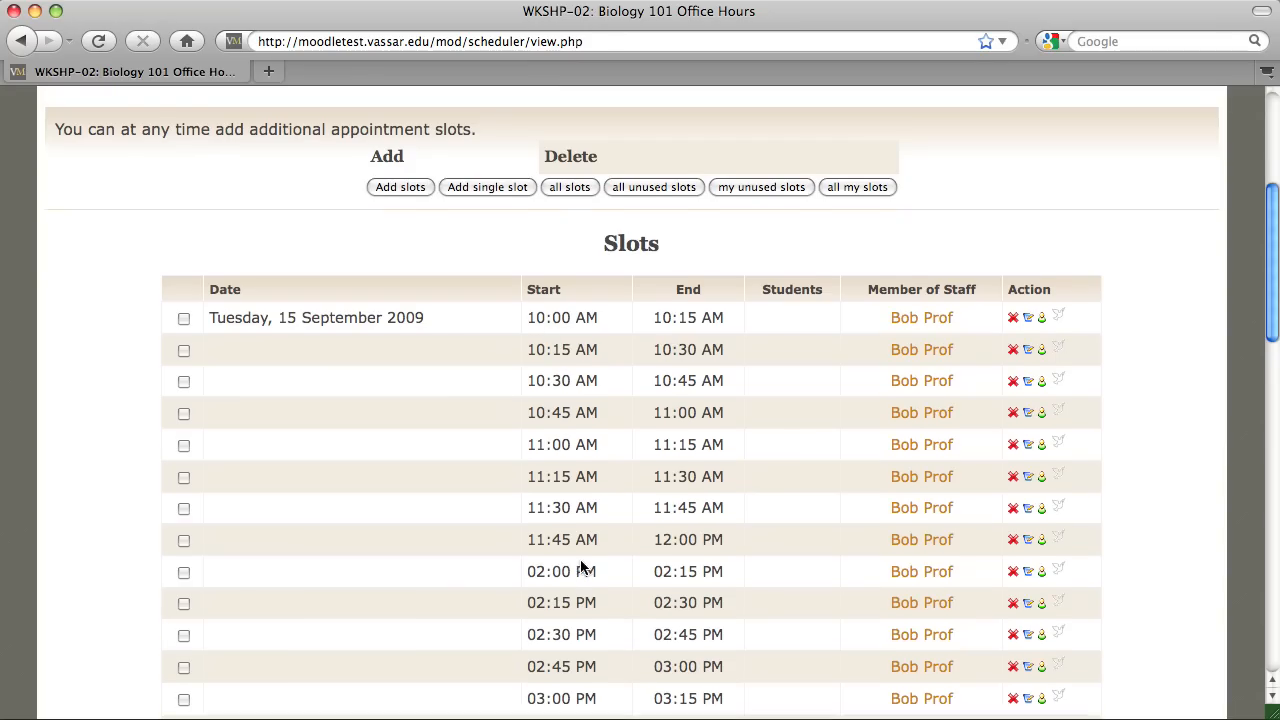
scroll("down", 3)
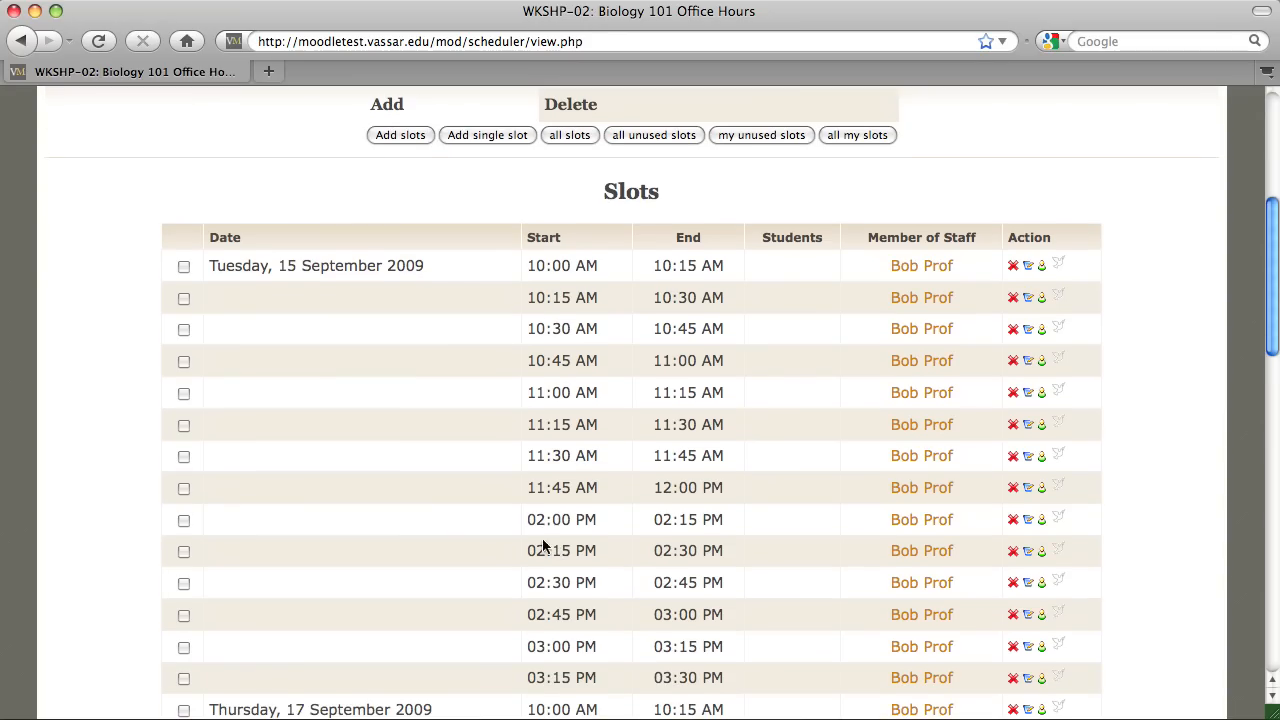
scroll("down", 3)
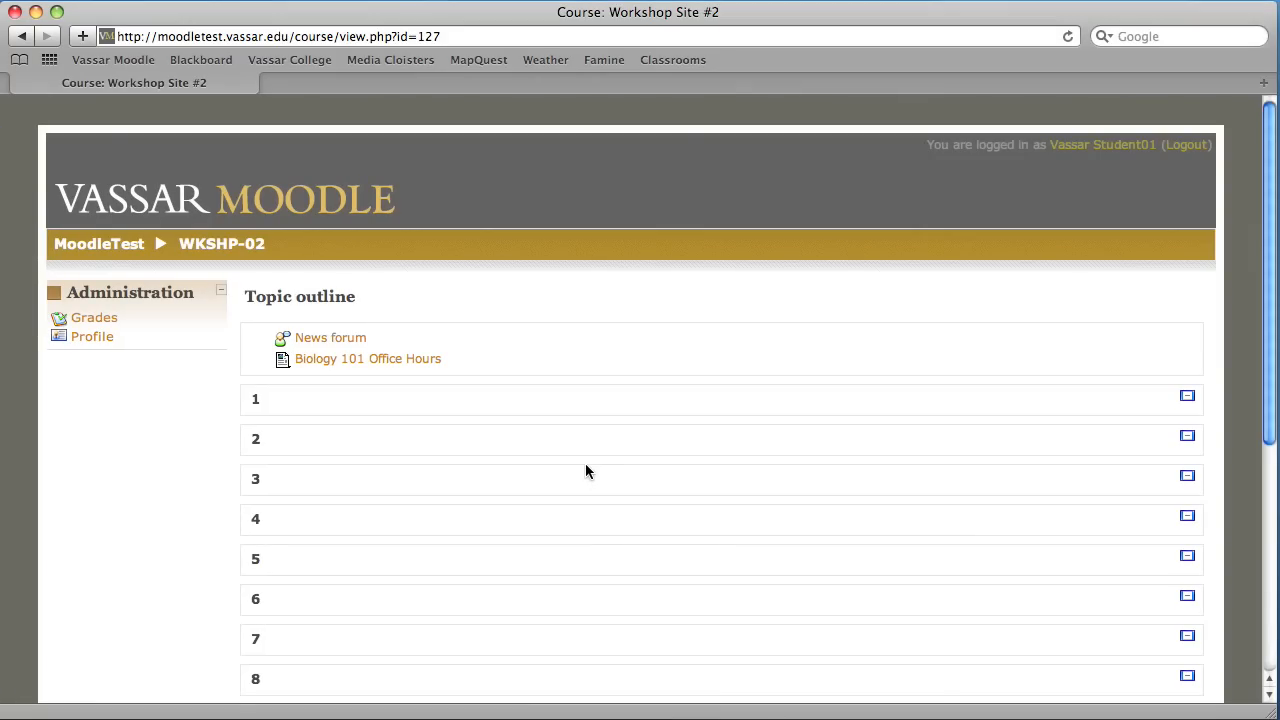
mouse_move(368, 358)
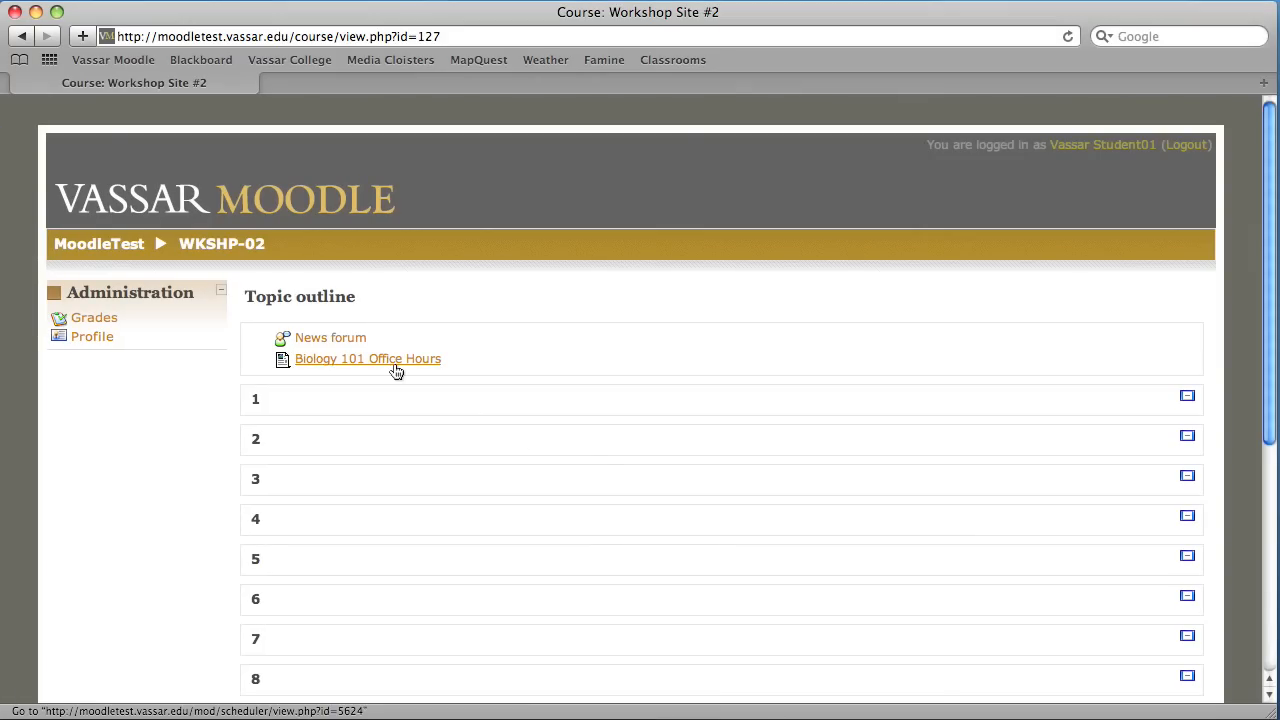
Open Biology 101 Office Hours and browse the available slots
left_click(367, 358)
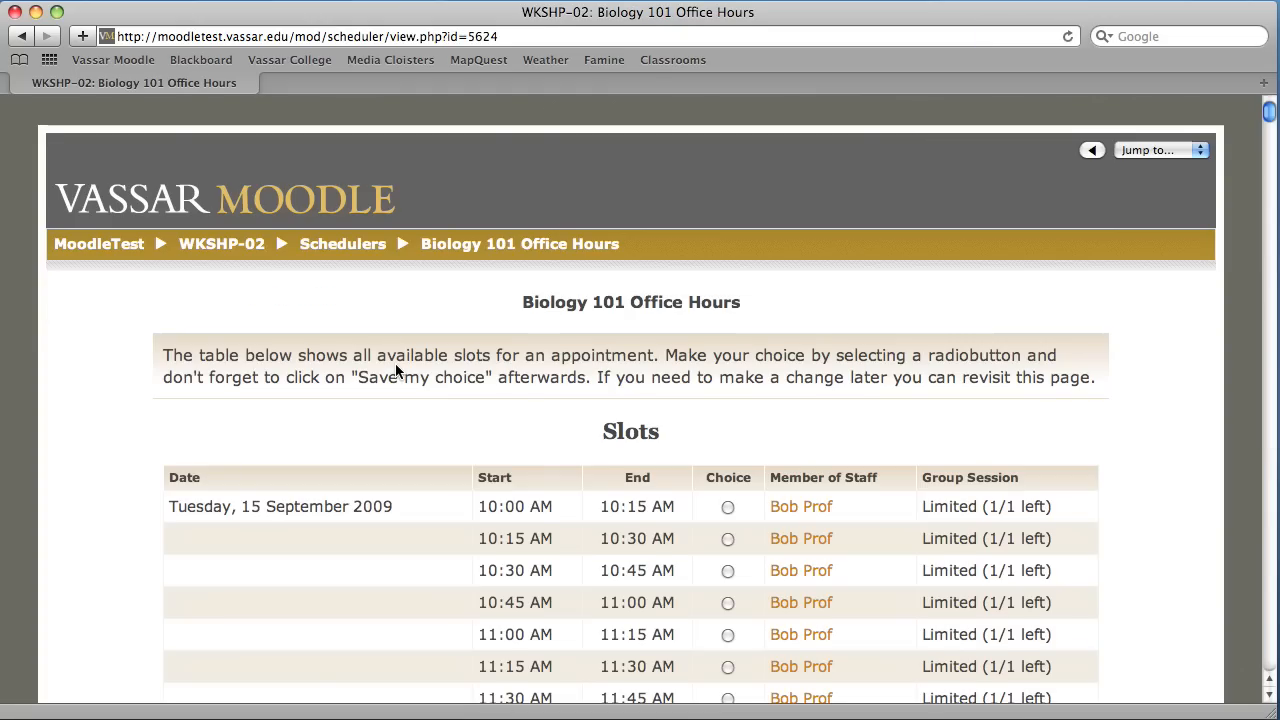
scroll("down", 3)
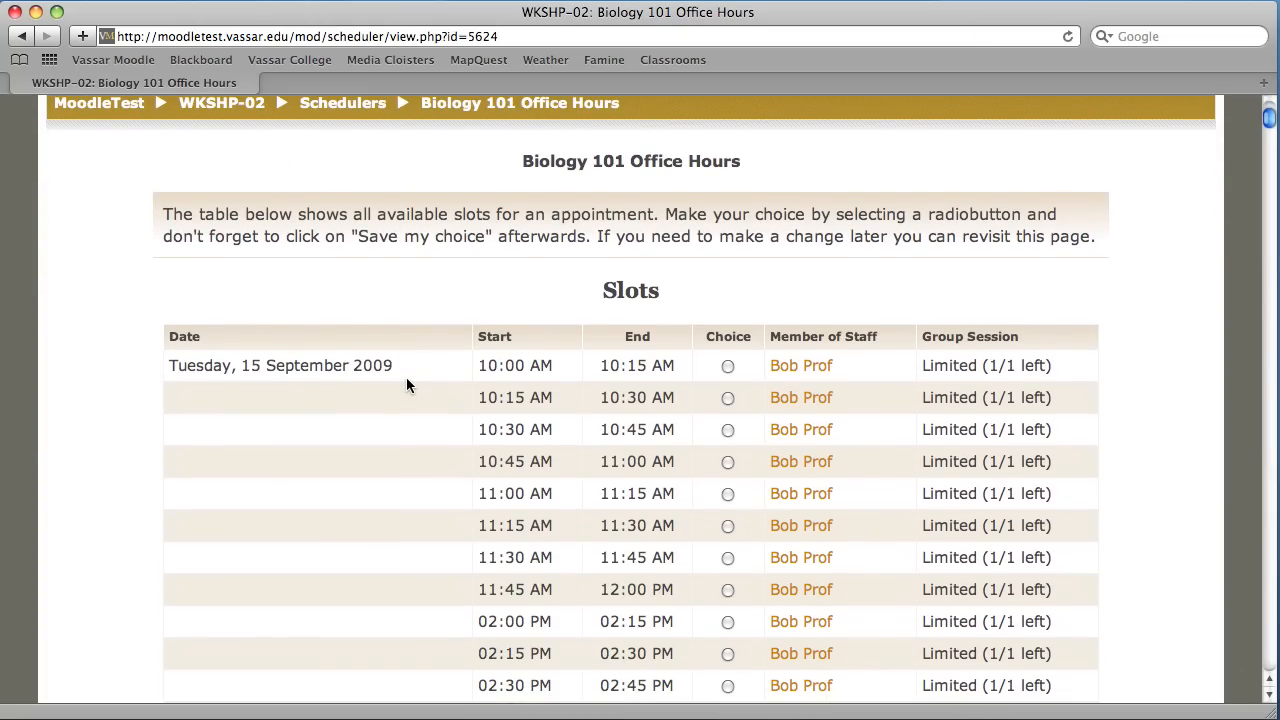
scroll("up", 3)
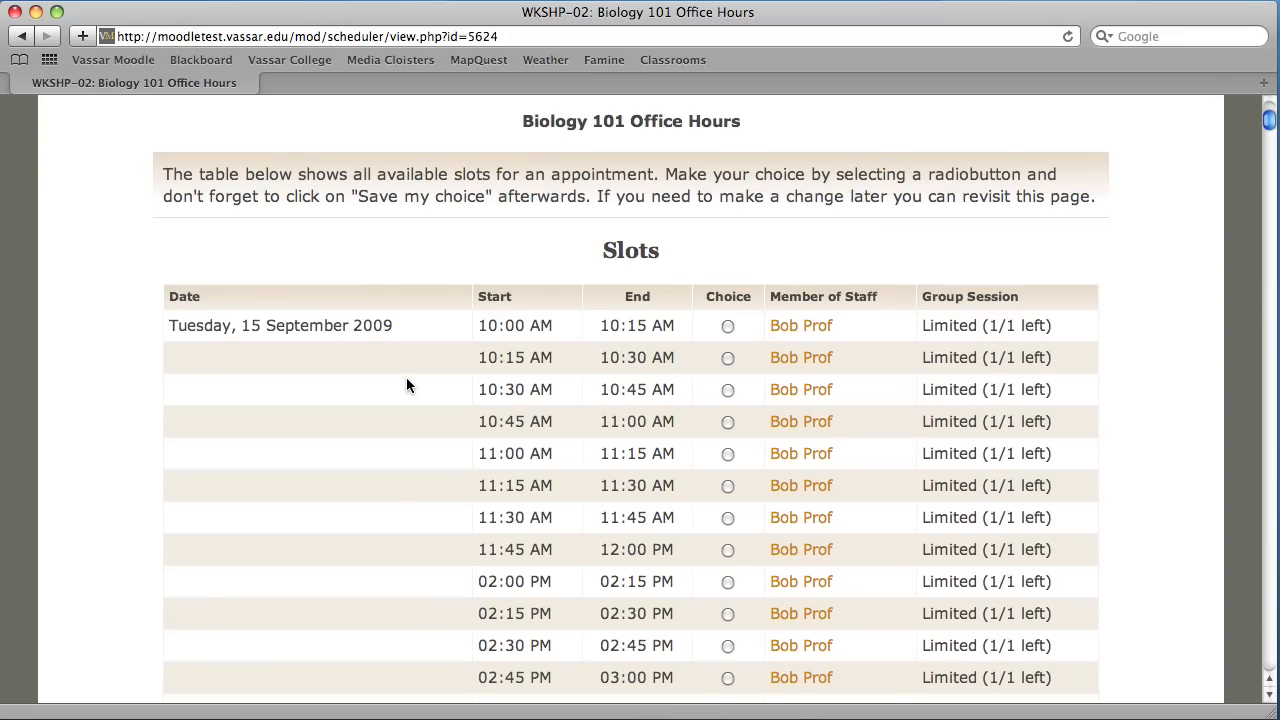
scroll("down", 3)
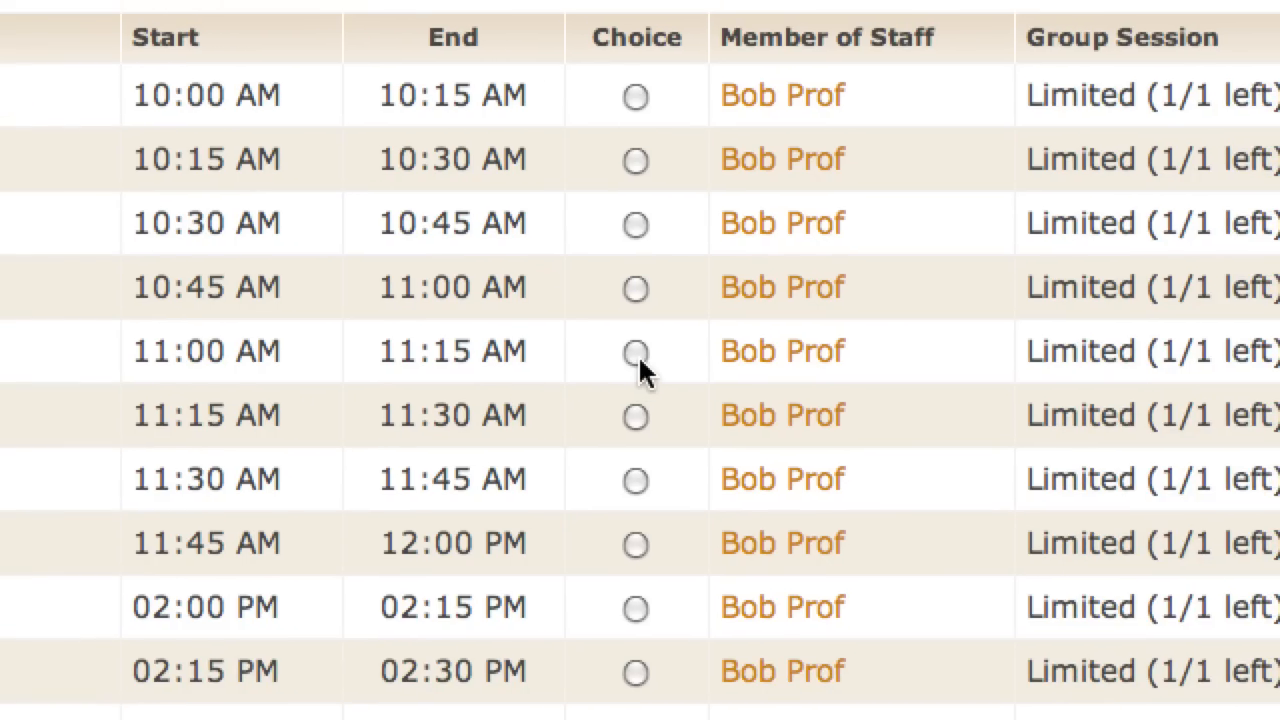
Book the 11:00–11:15 AM slot on Tuesday 15 September 2009
left_click(634, 350)
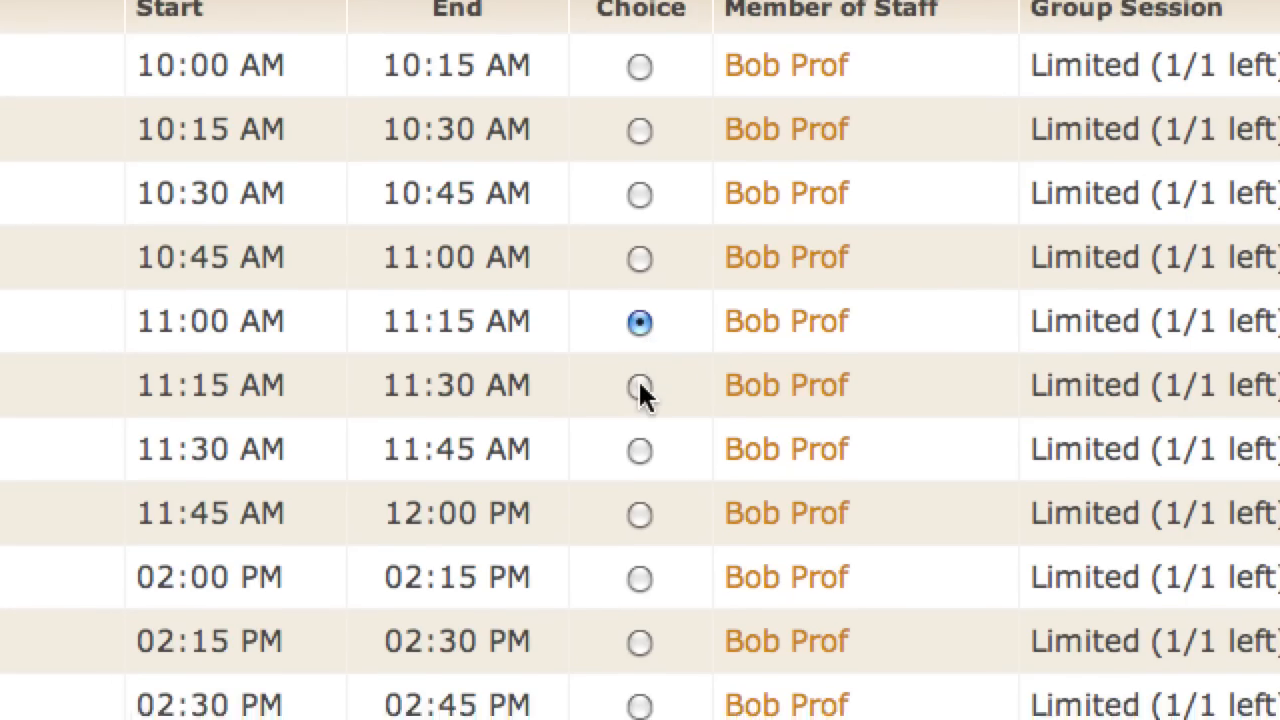
left_click(639, 450)
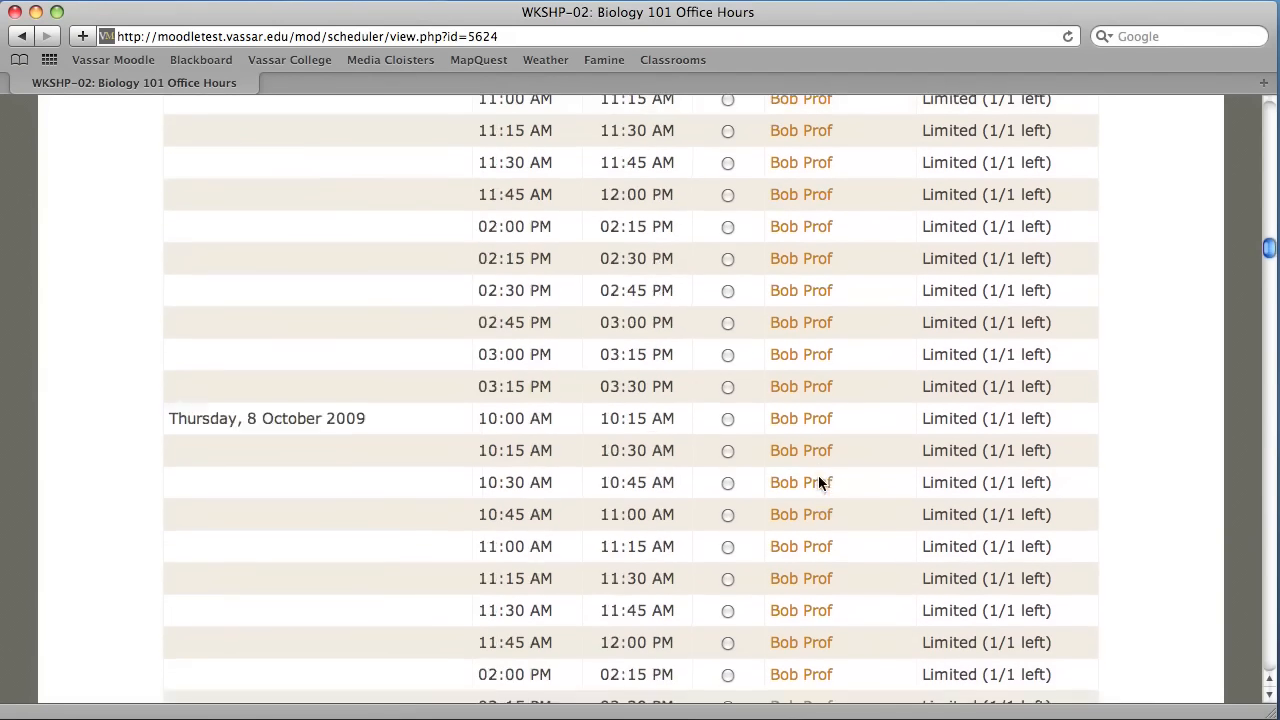
scroll("down", 3)
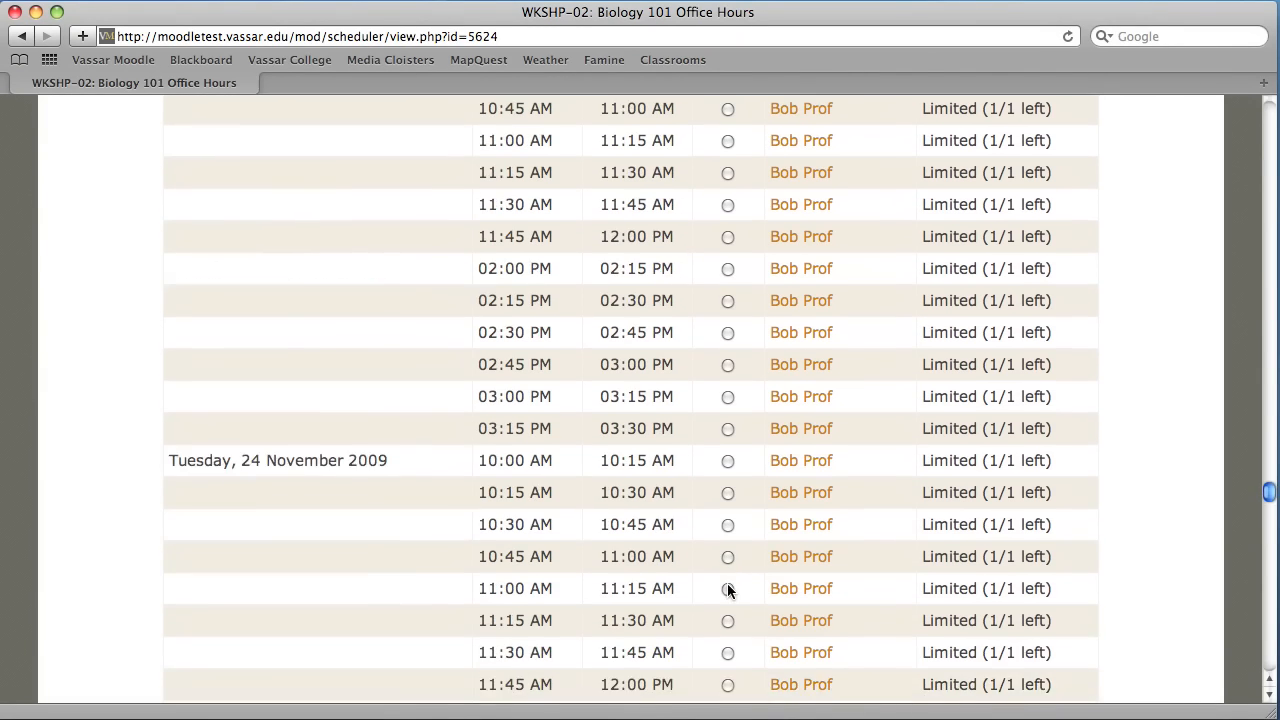
scroll("down", 3)
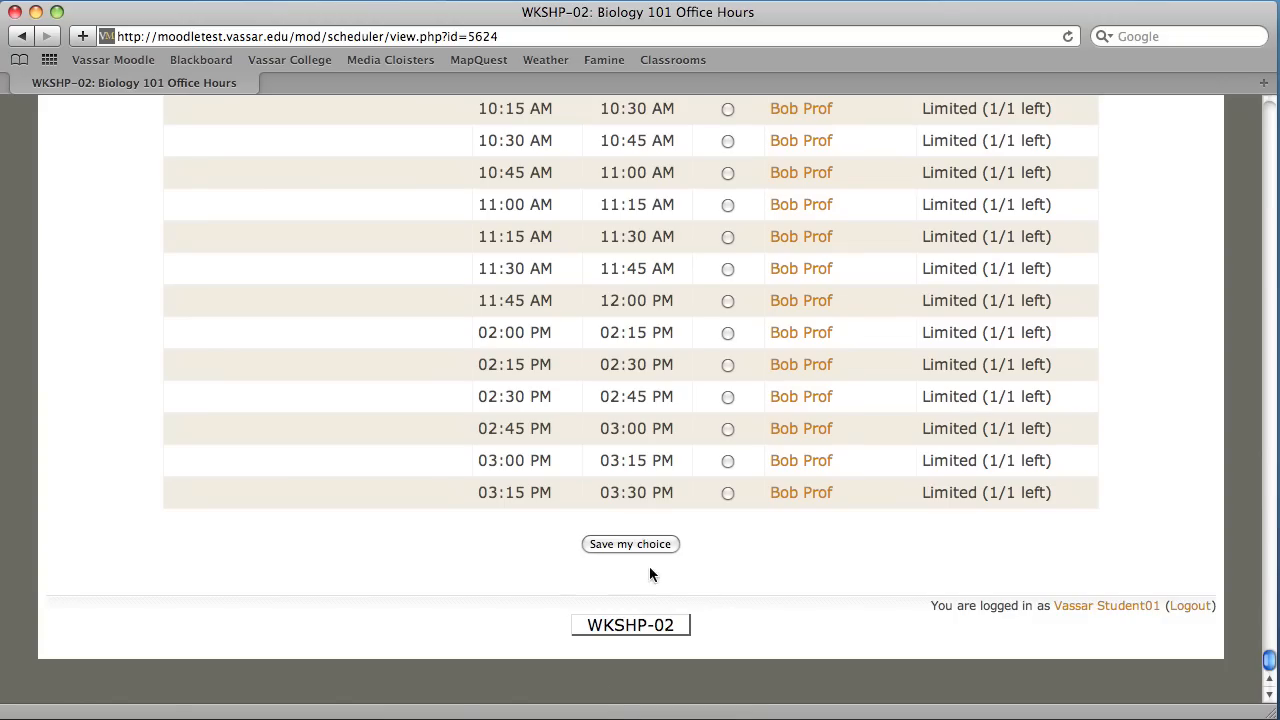
mouse_move(650, 549)
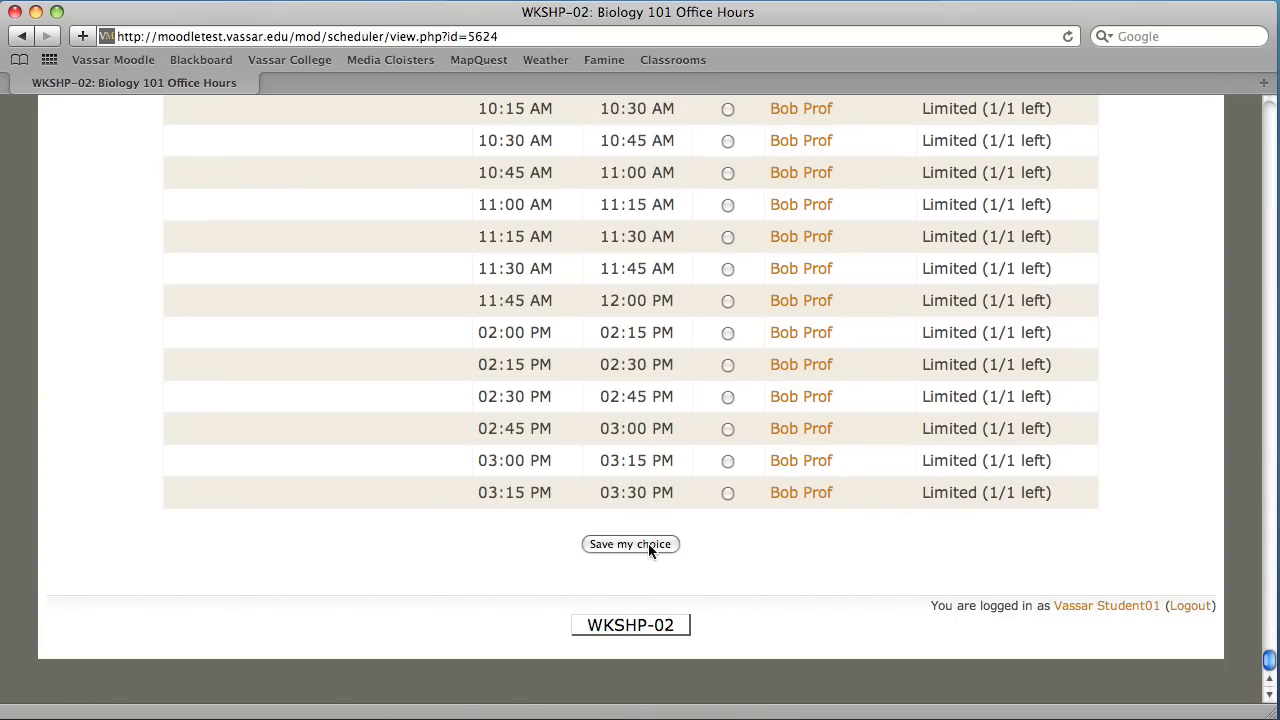
left_click(630, 544)
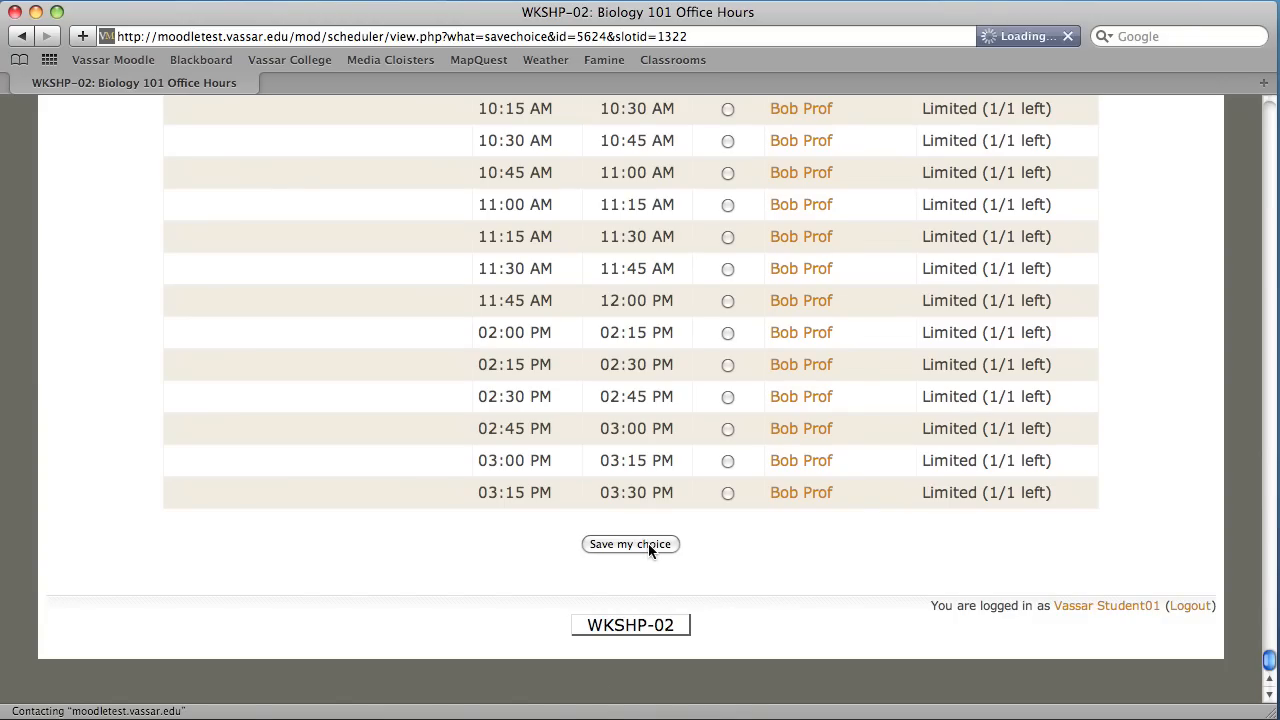
Finish saving the booking and return to the course page as the second student
left_click(630, 544)
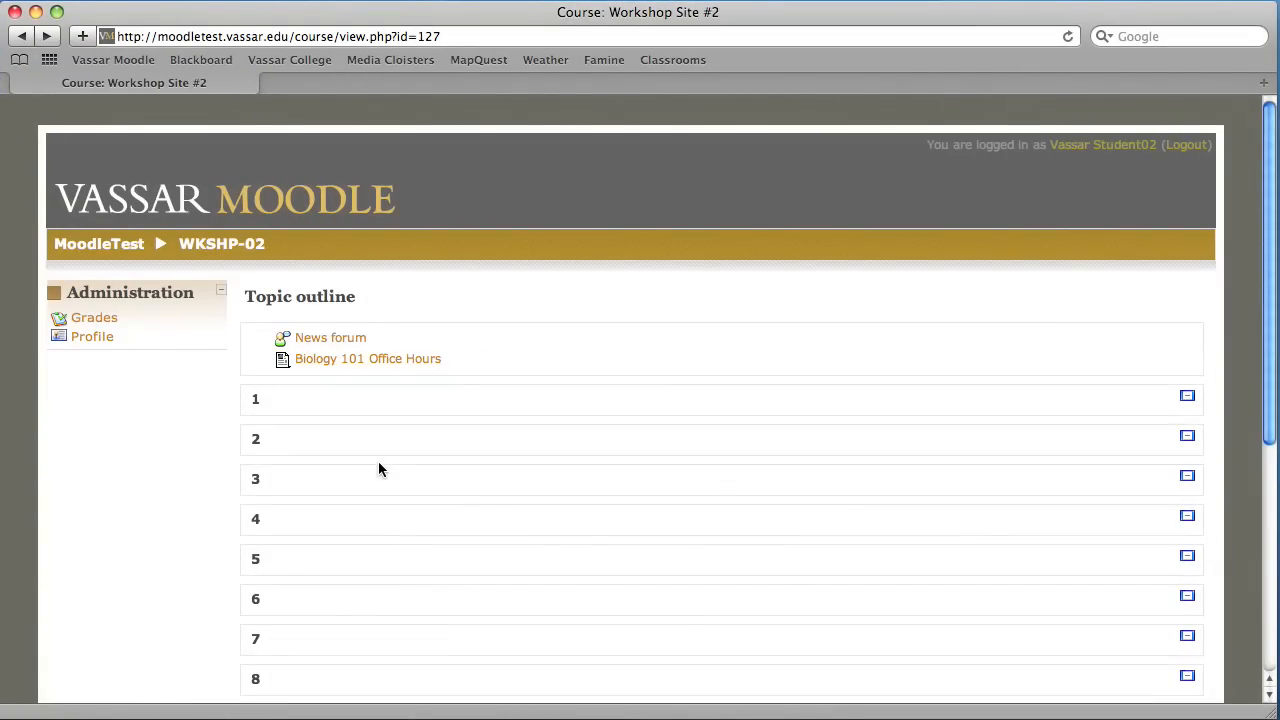
mouse_move(368, 358)
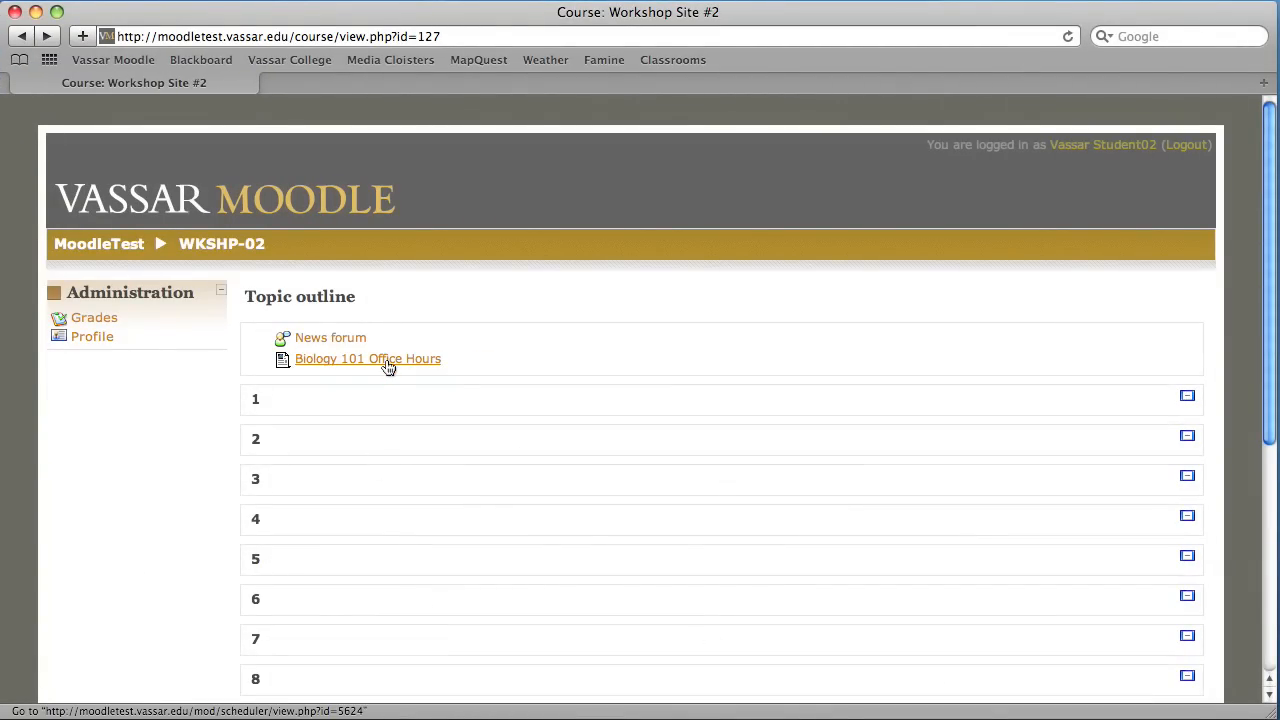
Open Biology 101 Office Hours and scroll the Slots table for available times
left_click(367, 358)
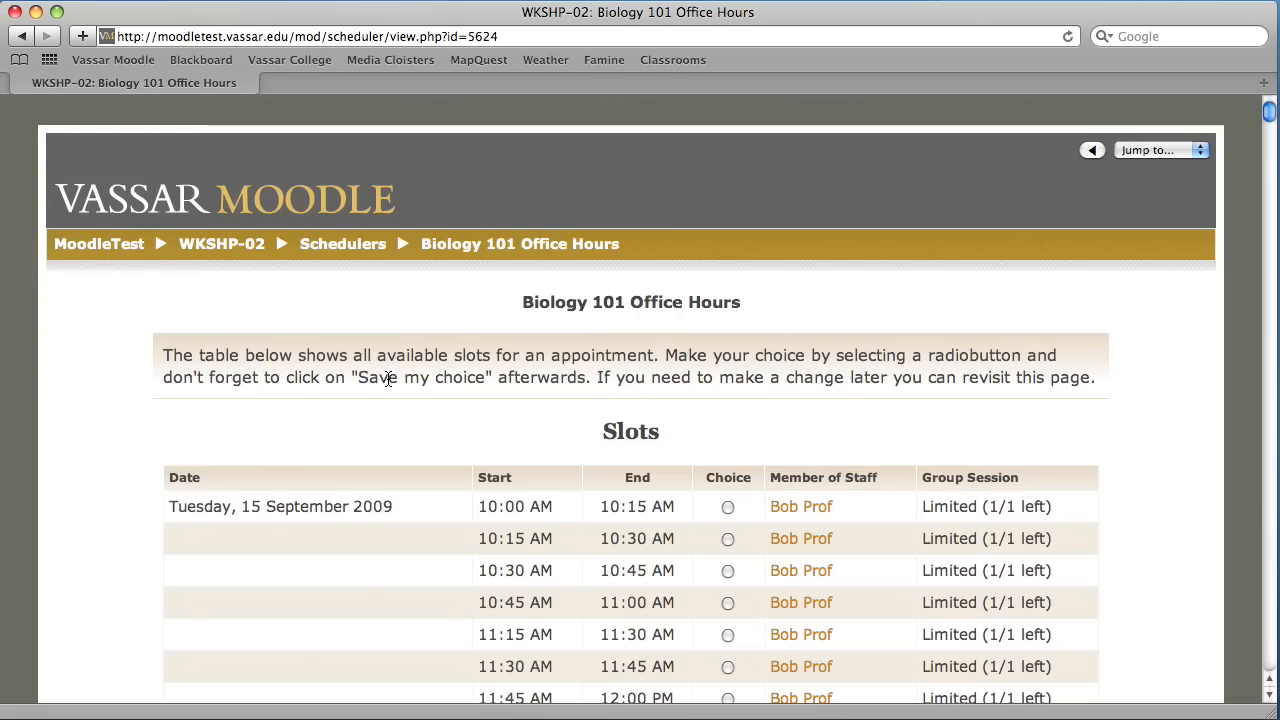
scroll("down", 3)
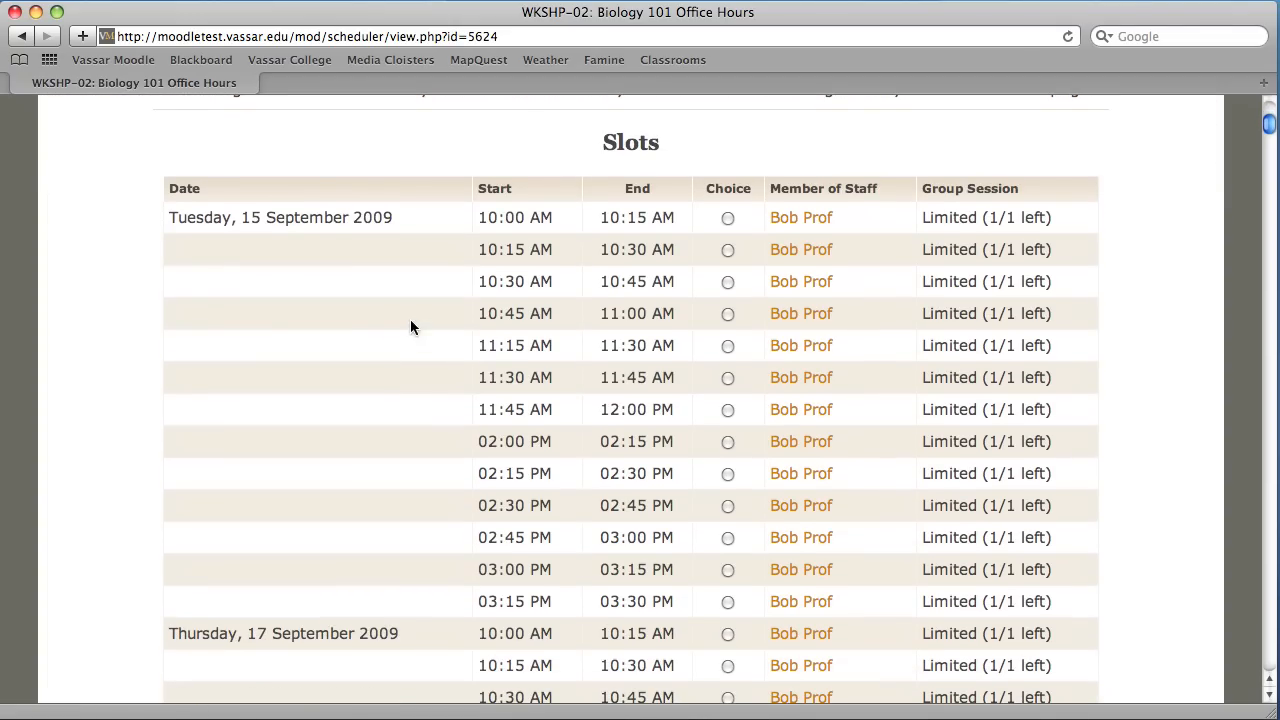
left_click(728, 313)
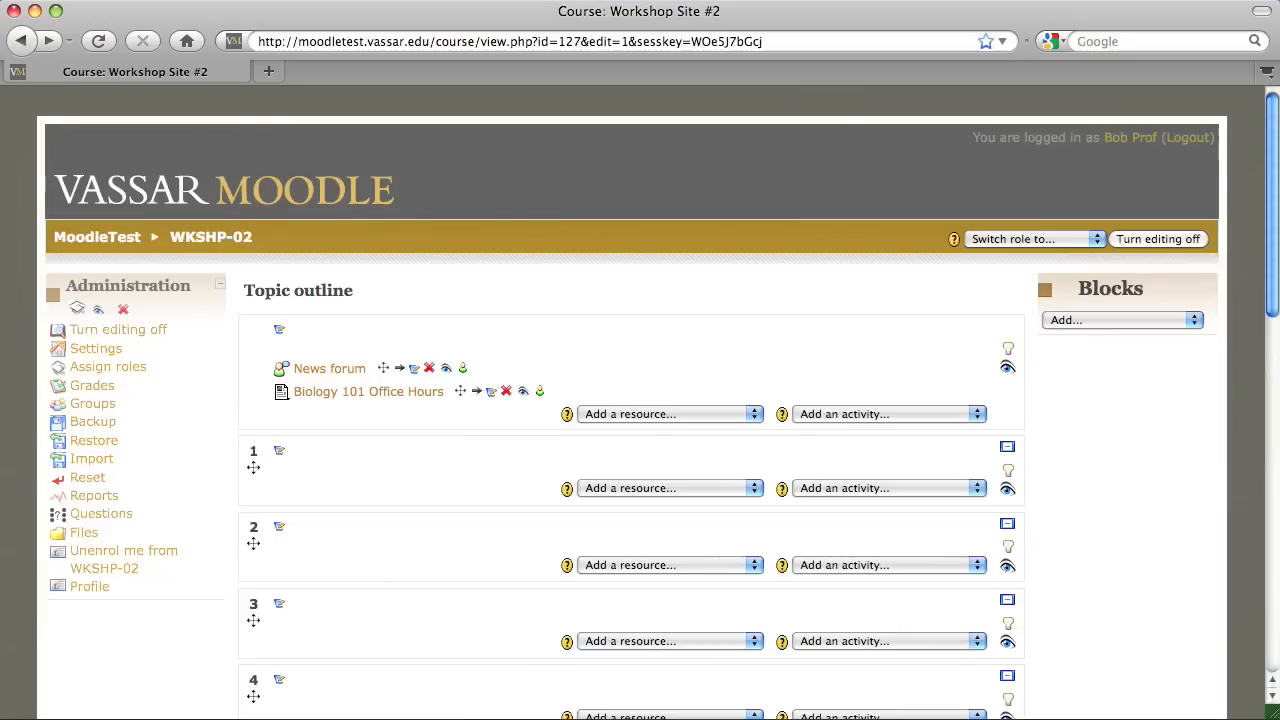
mouse_move(518, 588)
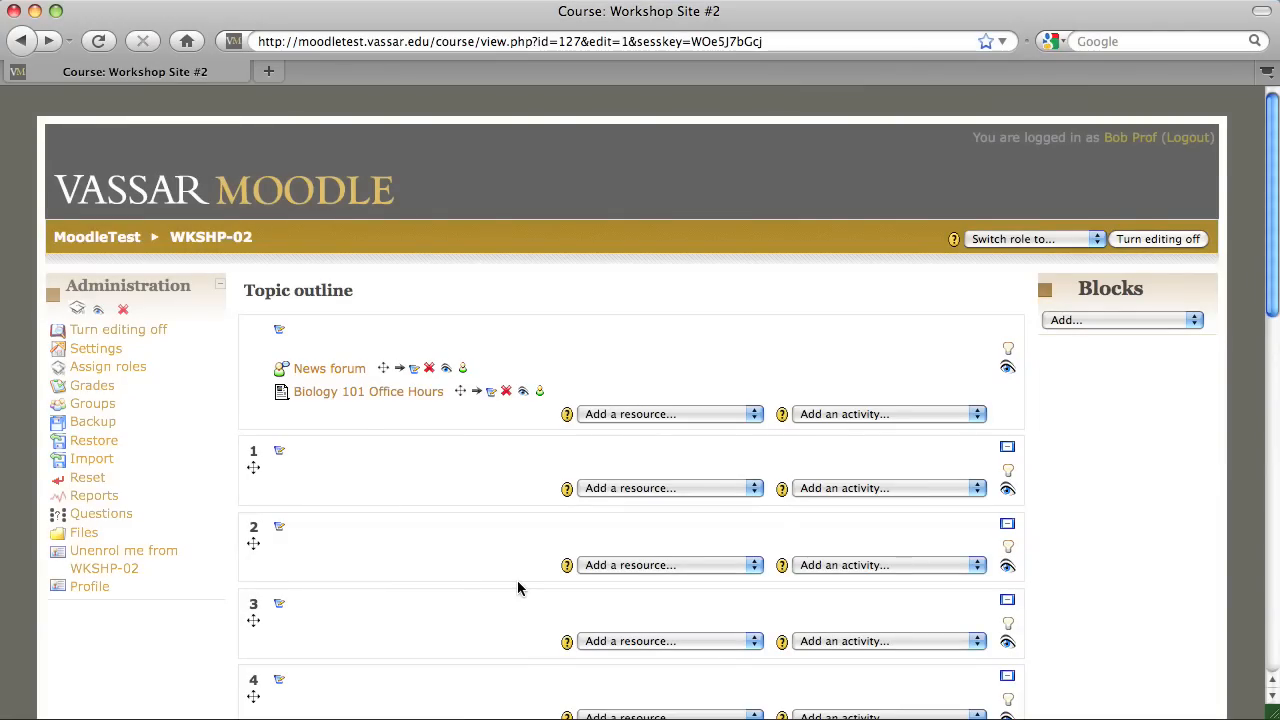
mouse_move(407, 404)
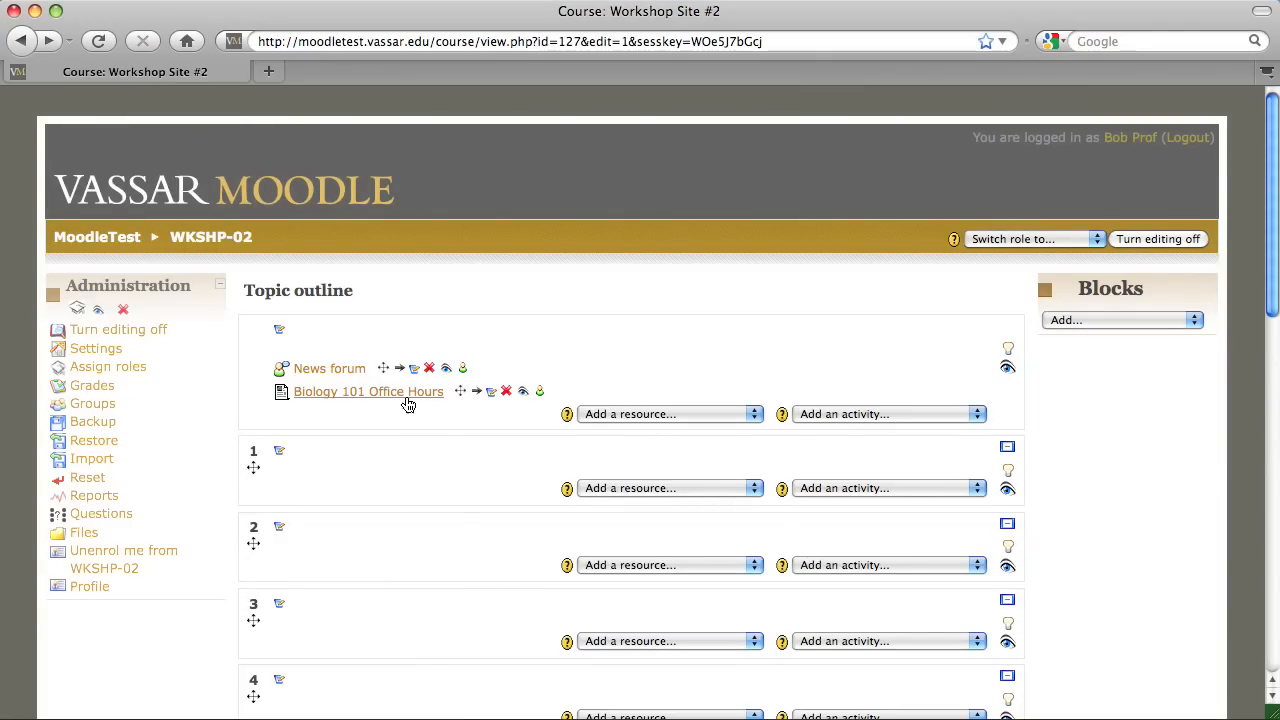
As Bob Prof, open Biology 101 Office Hours to view Vassar Student01's 11:00 Tuesday booking
left_click(368, 391)
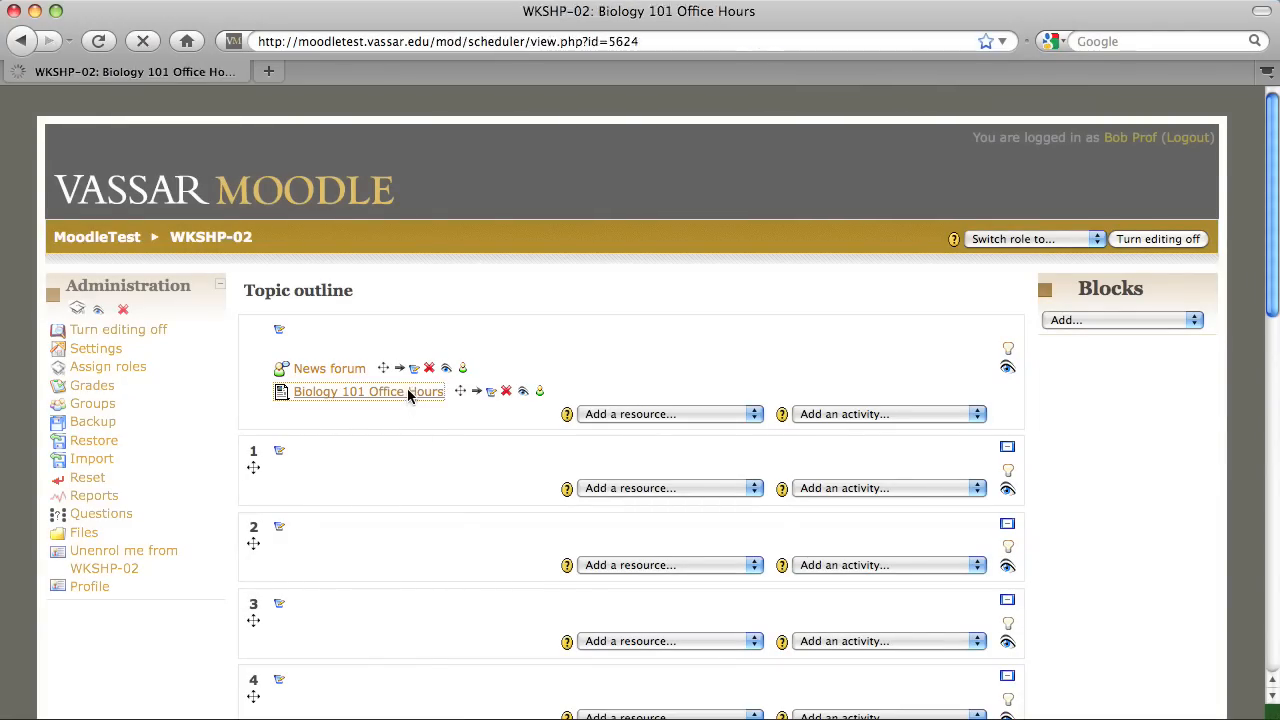
left_click(368, 391)
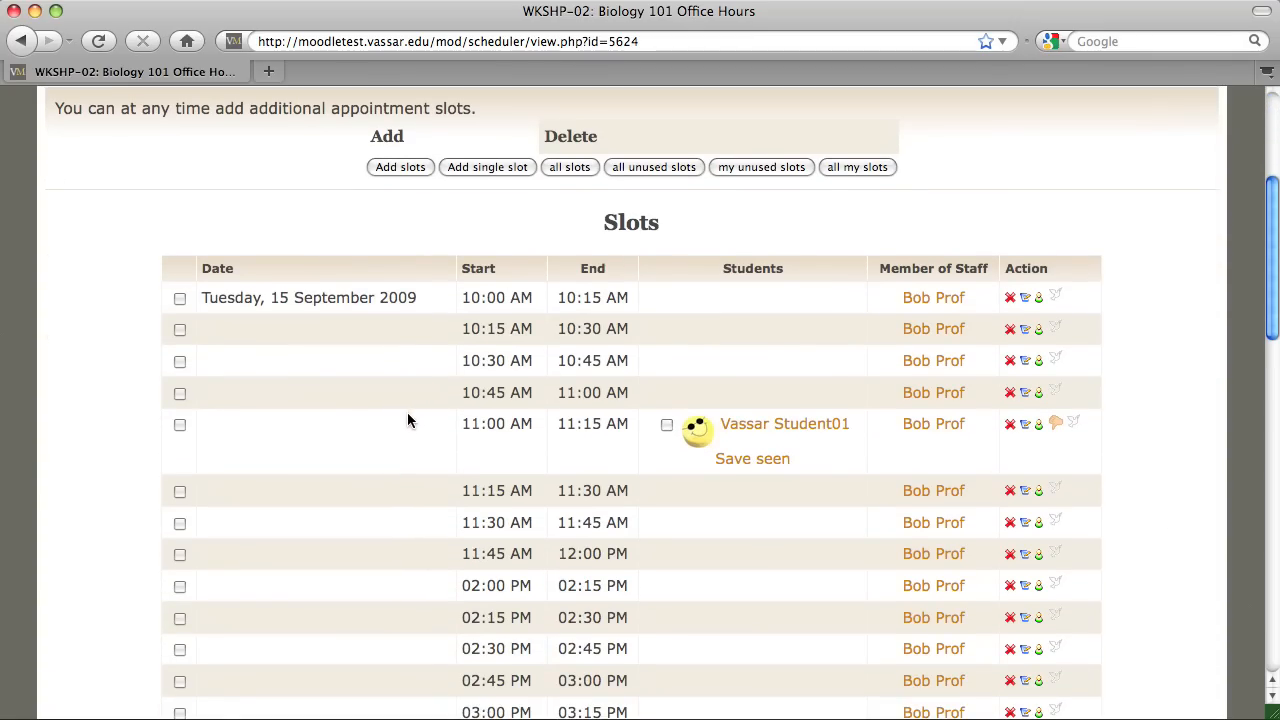
mouse_move(835, 455)
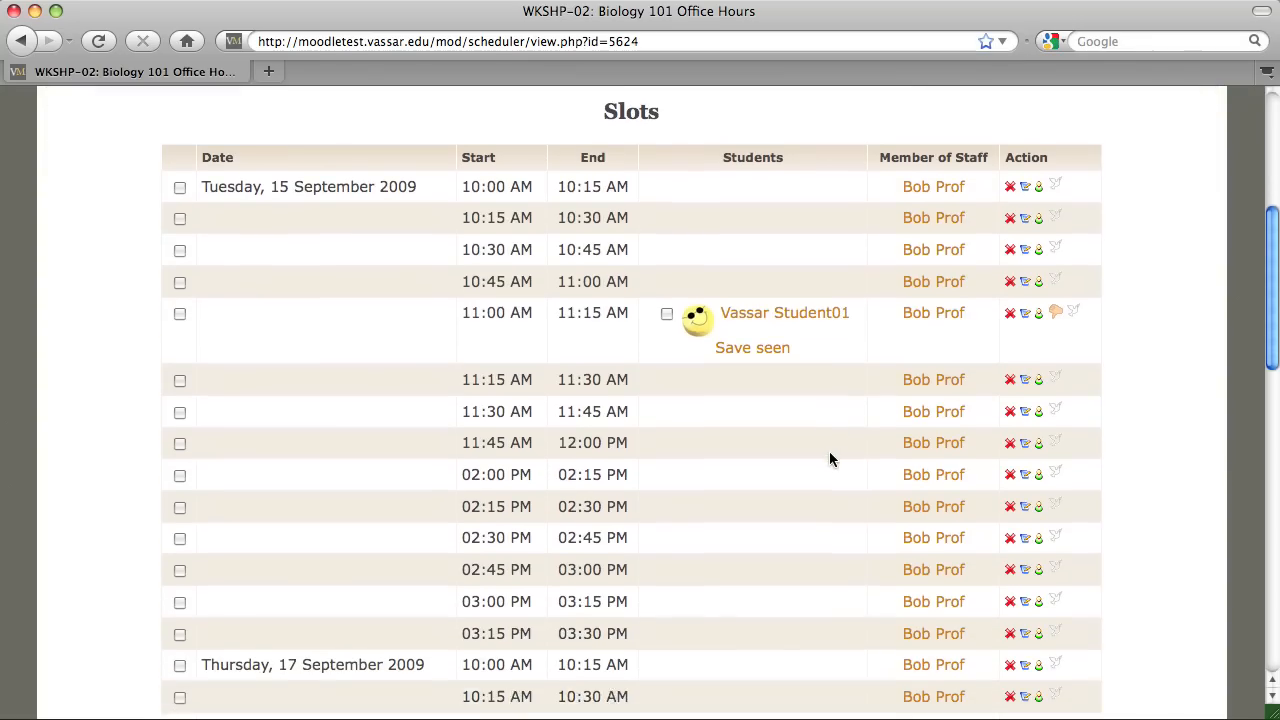
scroll("up", 3)
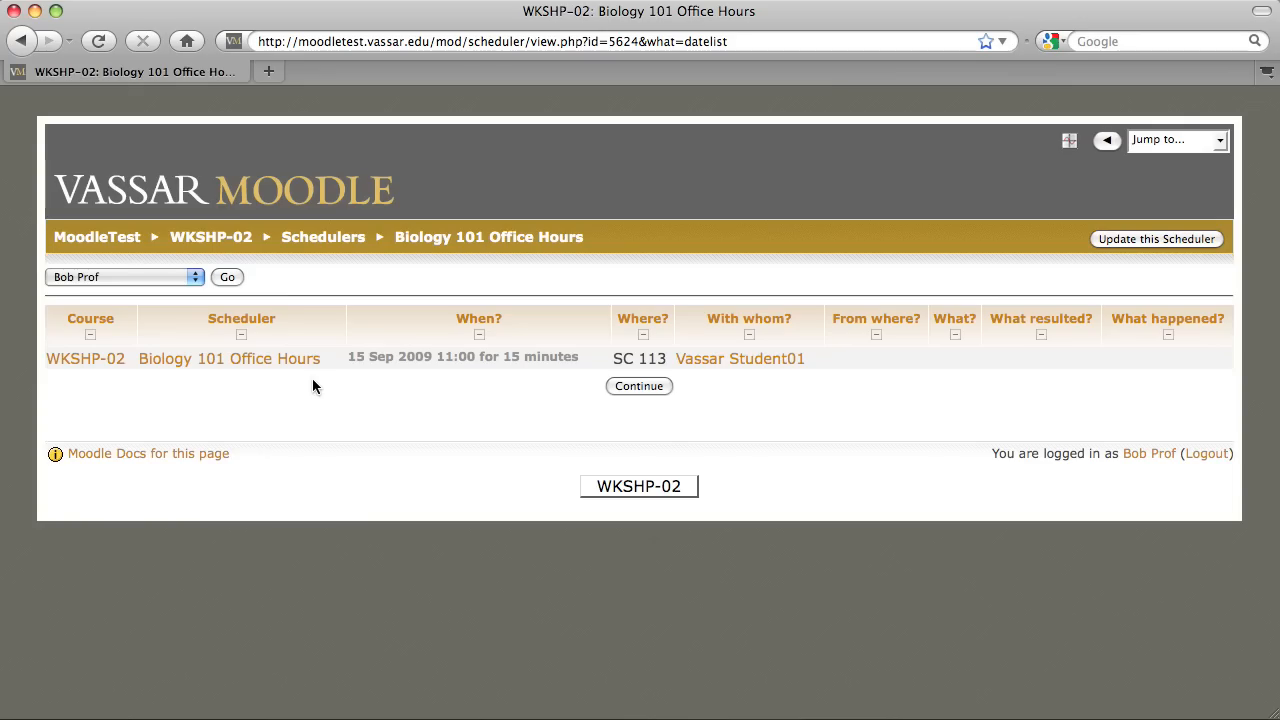
mouse_move(310, 411)
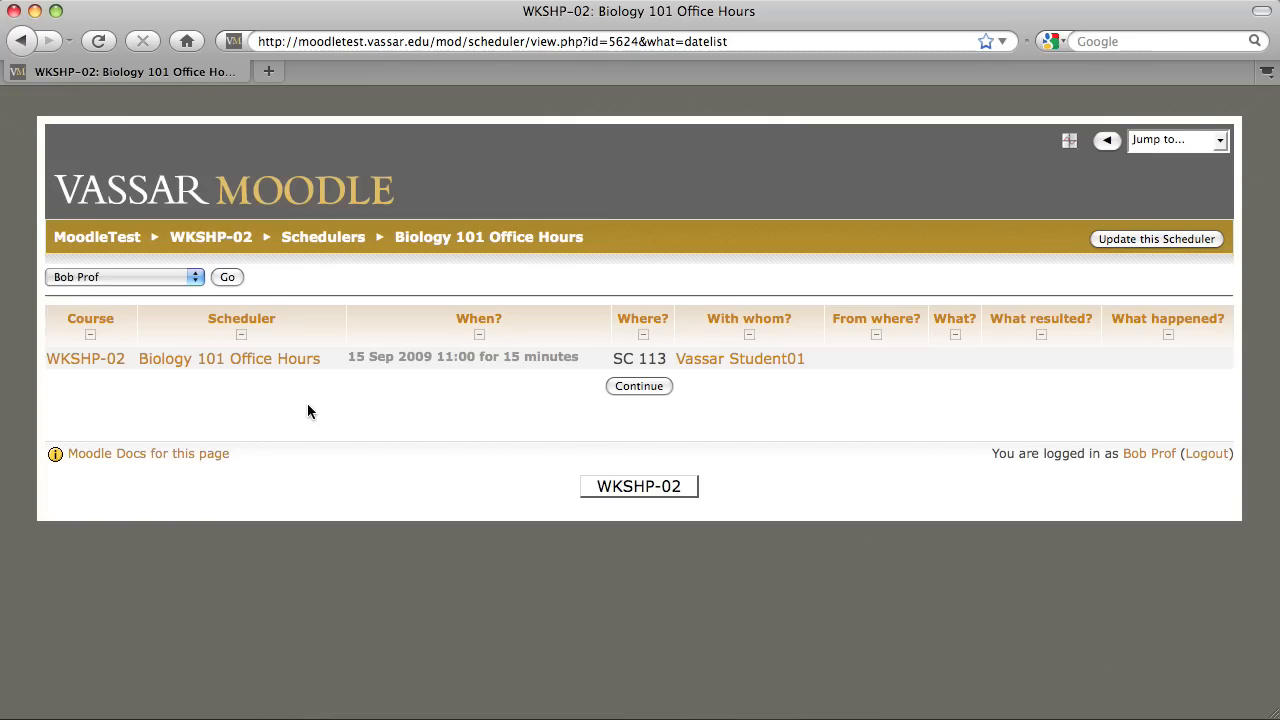